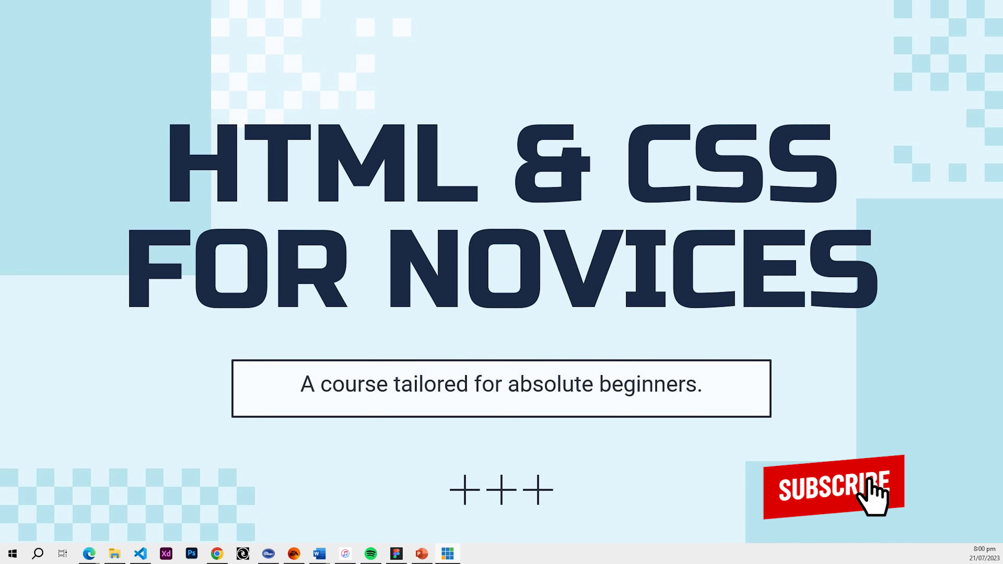
# Bring index.html of the HTML FOR NOVICES project up in the editor.
pyautogui.click(832, 484)
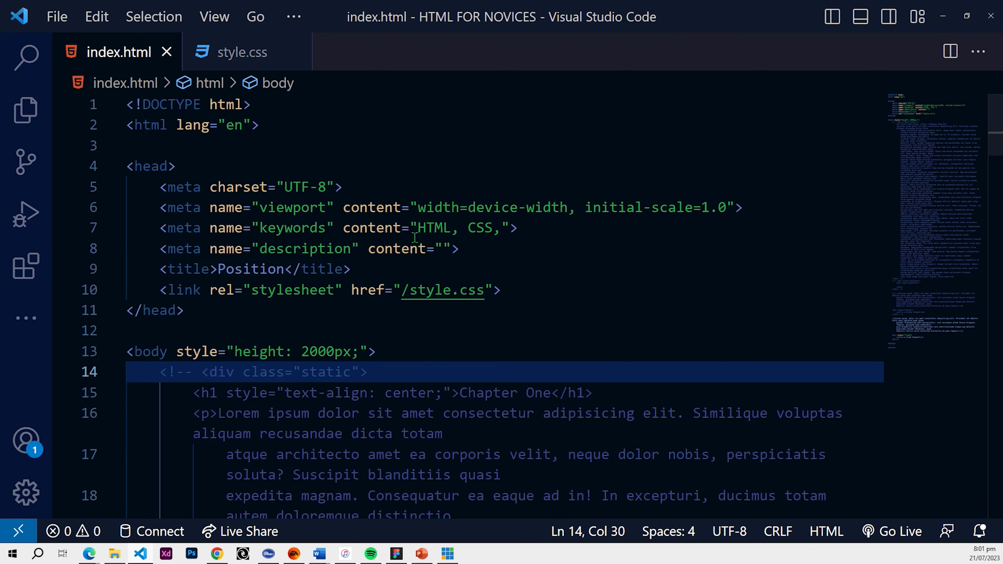
# Delete the old body content and retype the page title as 'Tips and Tricks'.
pyautogui.scroll(-3)
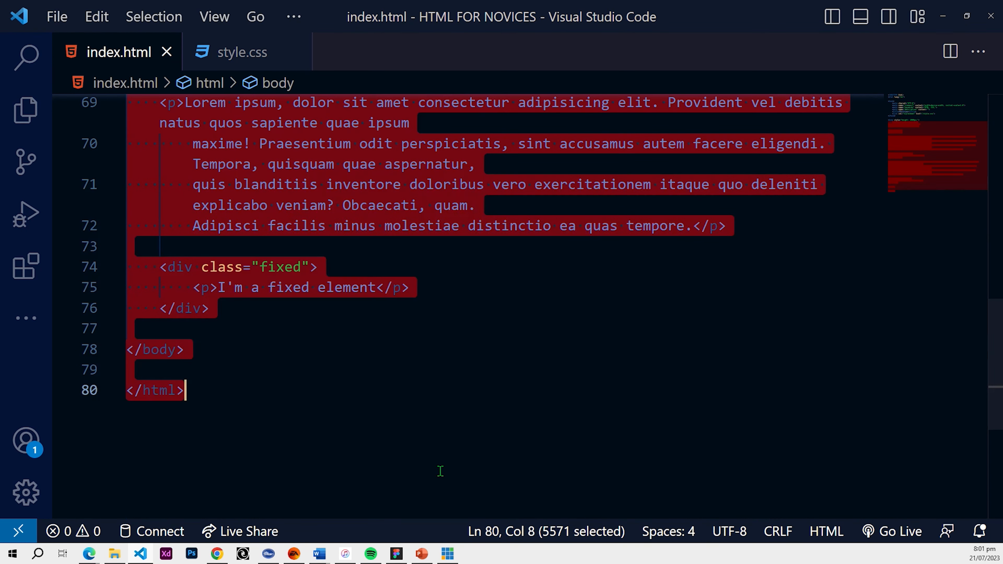
pyautogui.press('Delete')
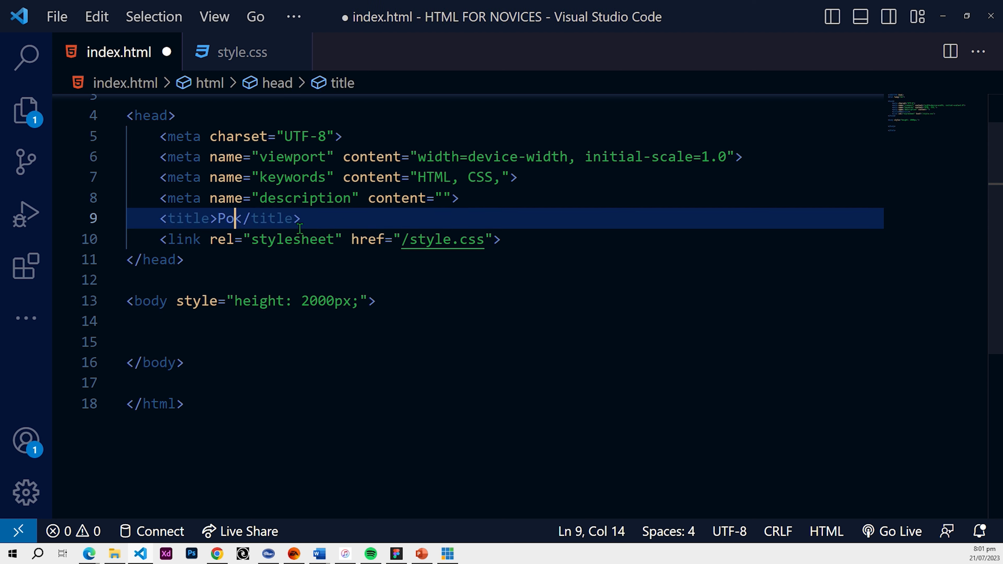
pyautogui.press('Backspace')
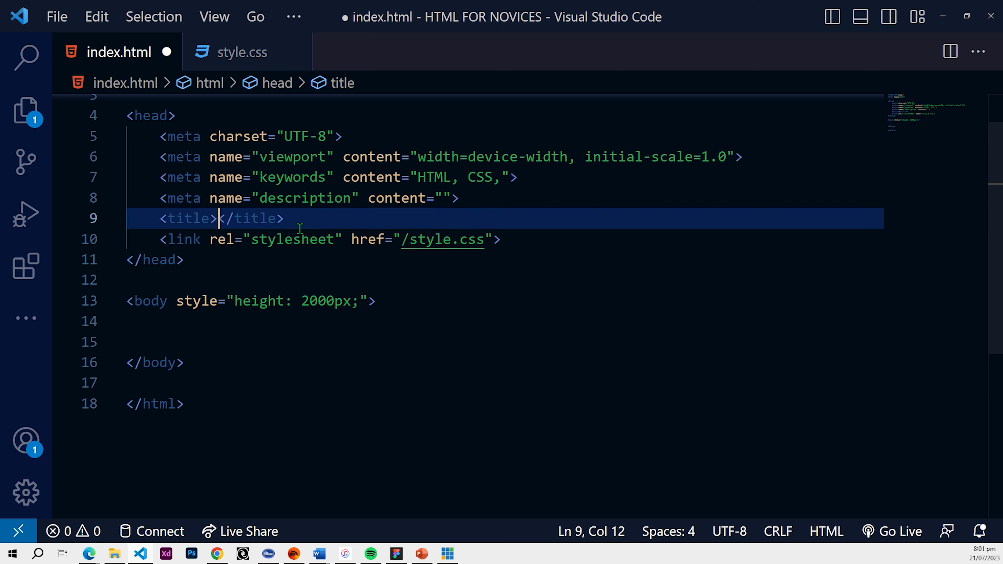
pyautogui.write('Tips')
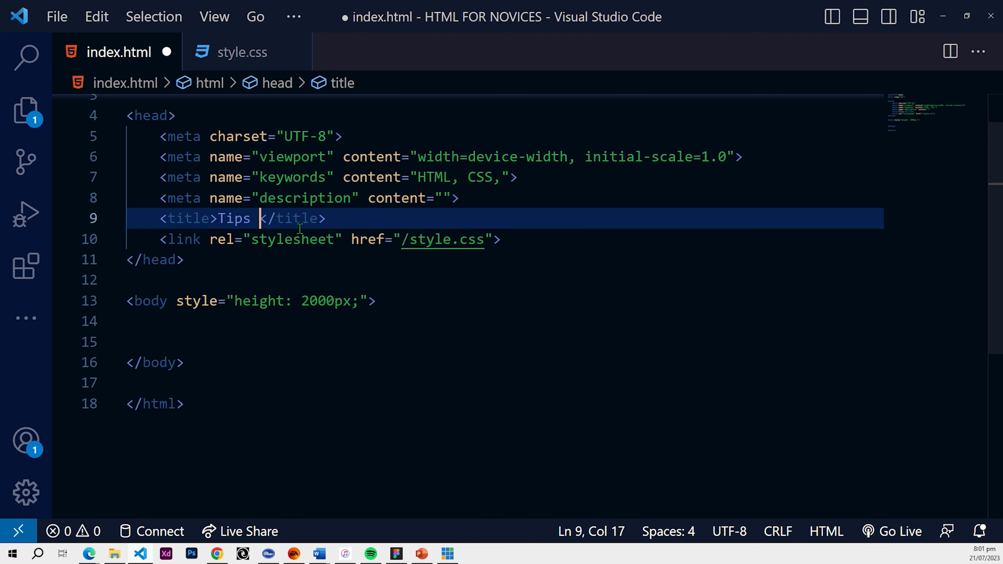
pyautogui.write('and Tri')
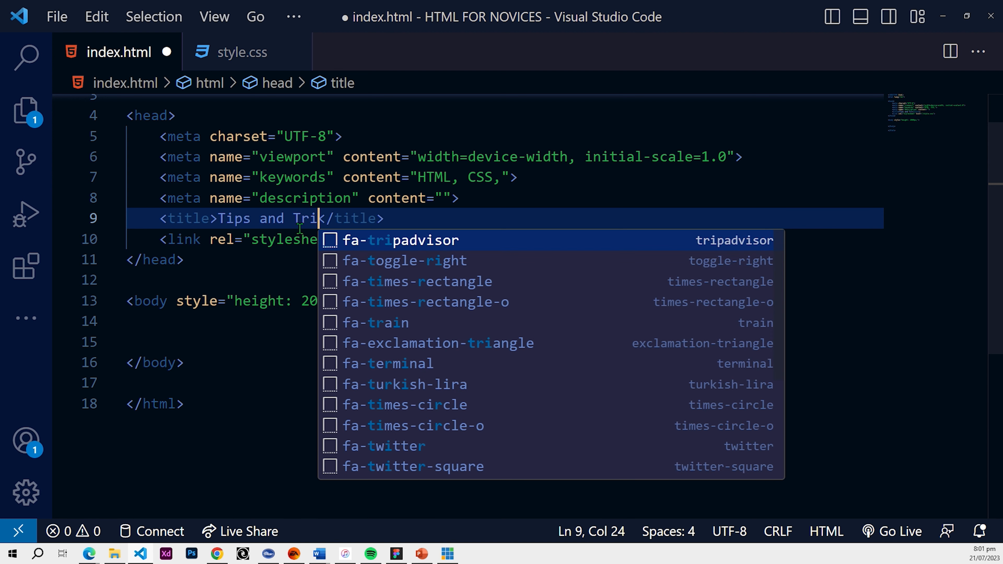
pyautogui.write('cks')
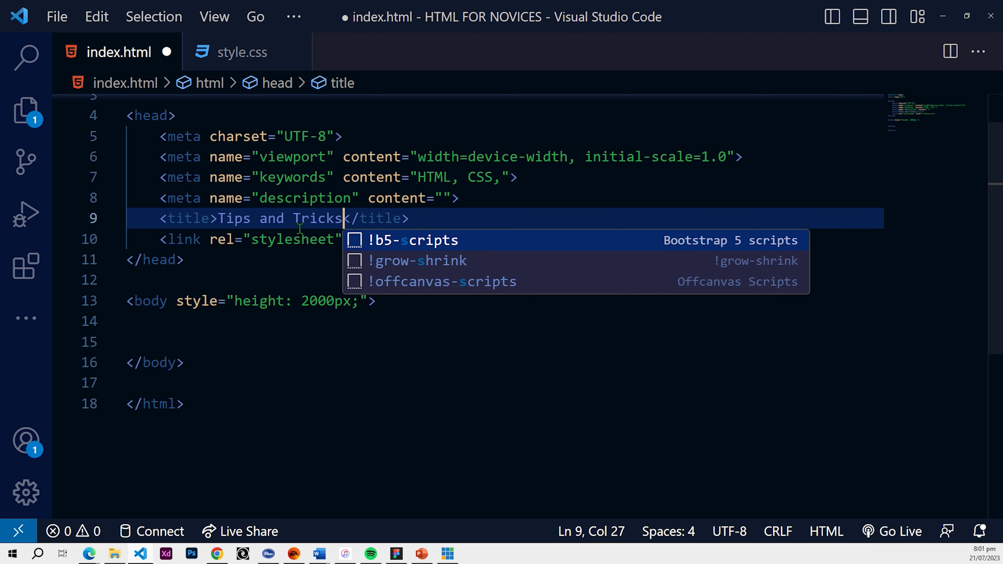
# Empty style.css, save it, and return to index.html to strip the body's inline style.
pyautogui.click(243, 52)
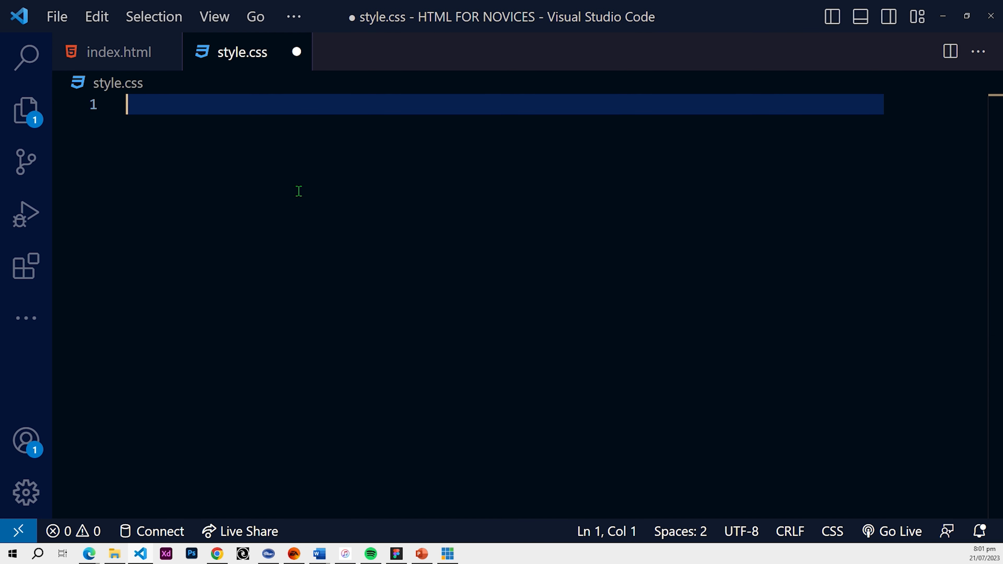
pyautogui.press('ctrl+s')
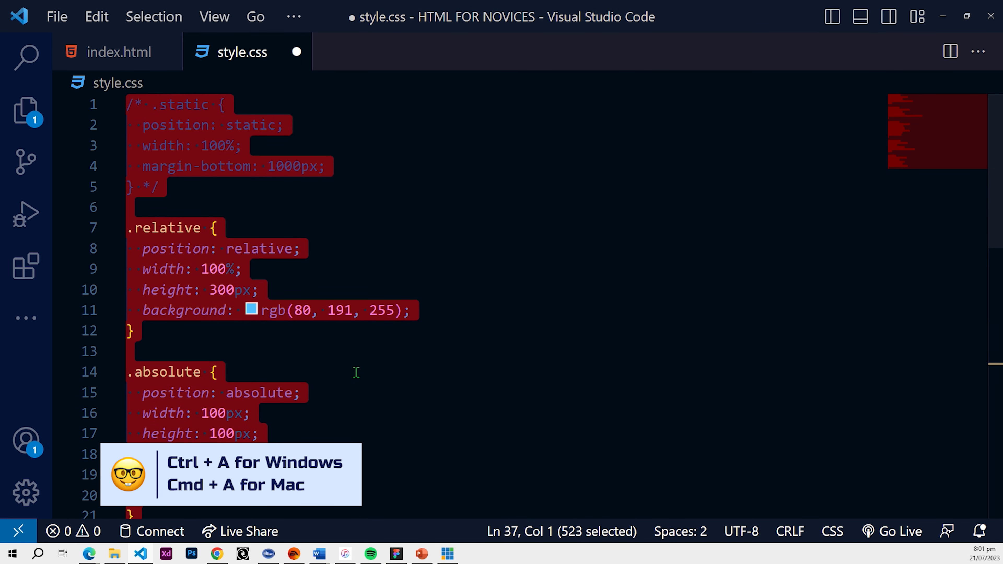
pyautogui.scroll(-3)
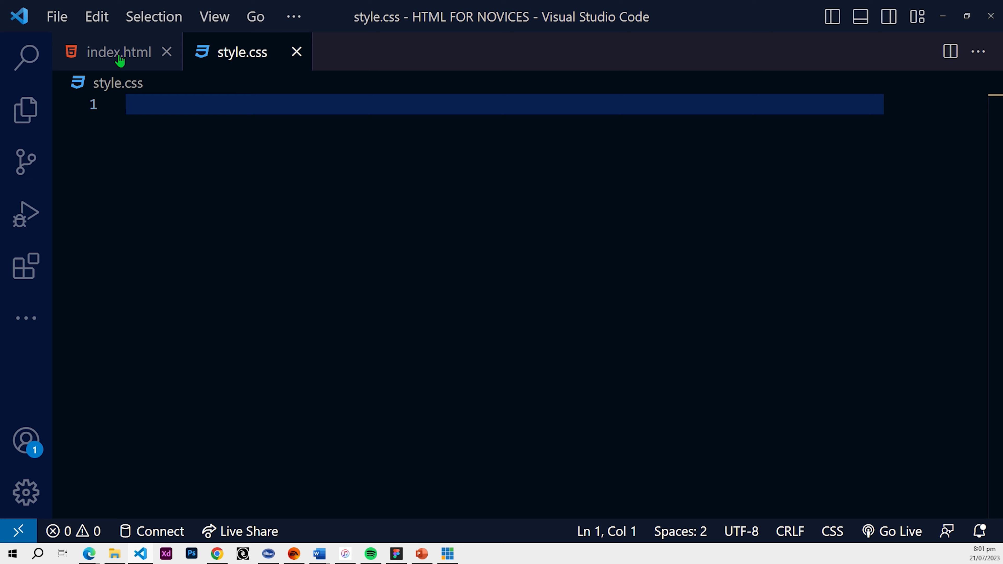
pyautogui.click(117, 51)
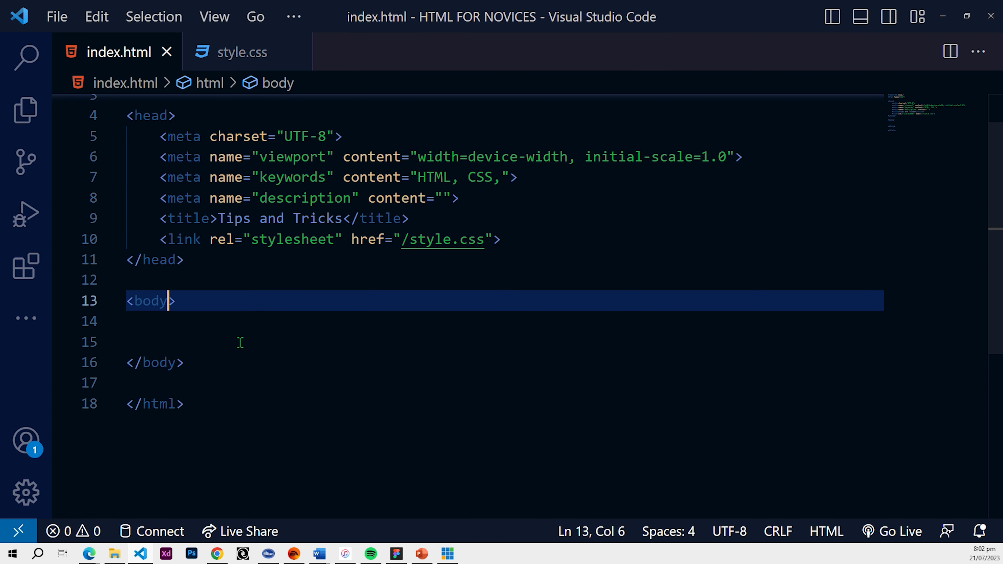
# On an indented line inside the empty body, type the Emmet abbreviation .className, correcting stray characters.
pyautogui.click(226, 320)
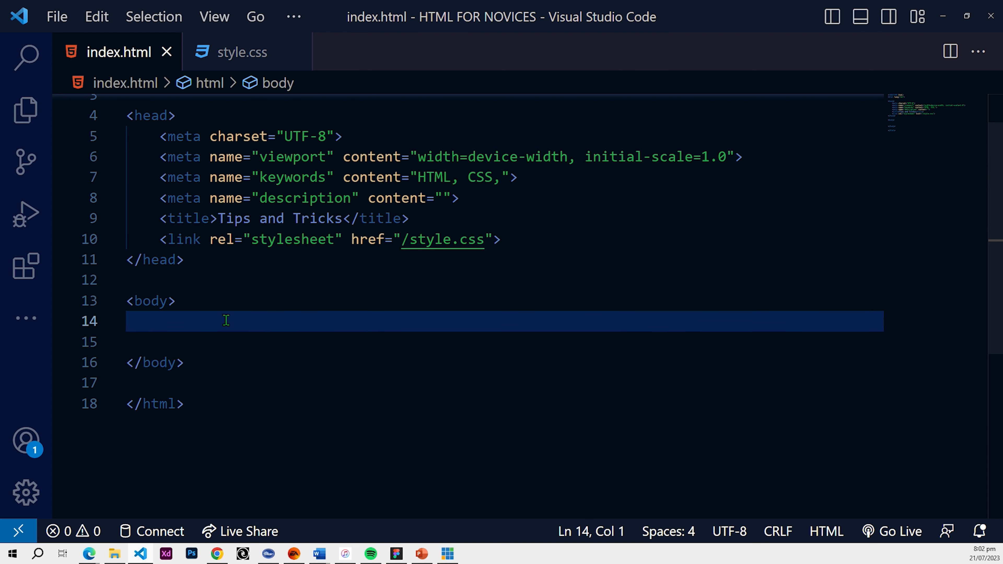
pyautogui.press('Tab')
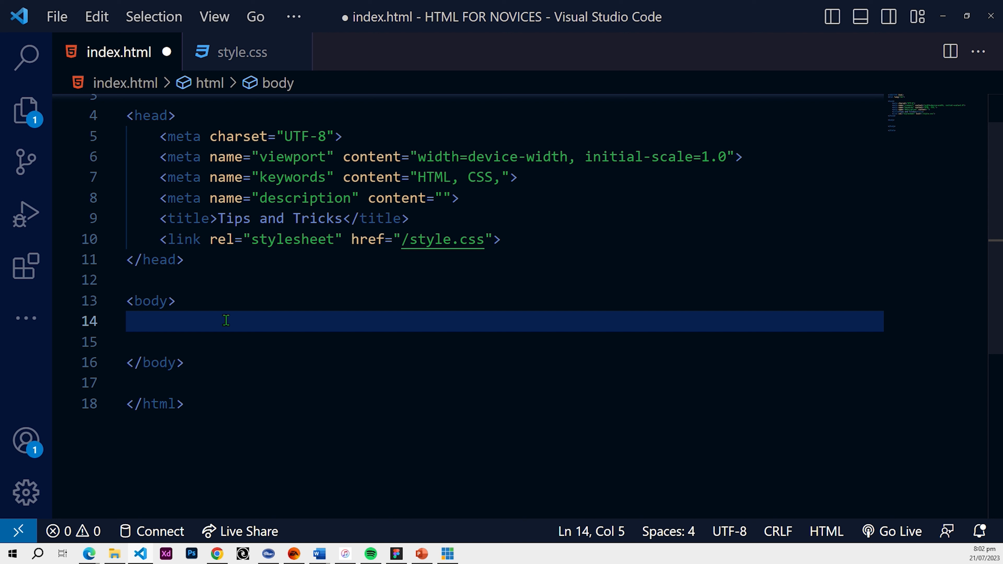
pyautogui.write('.')
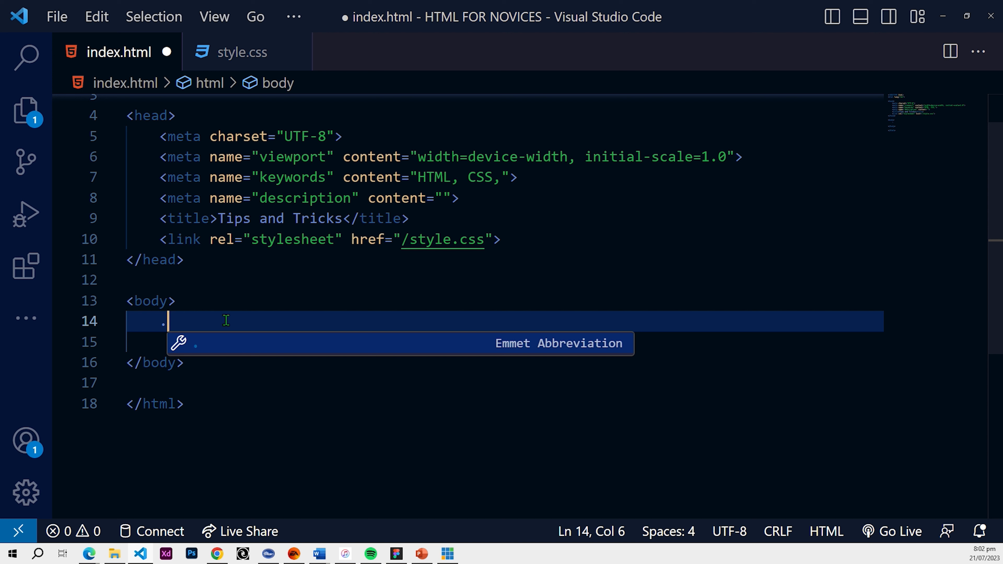
pyautogui.press('Backspace')
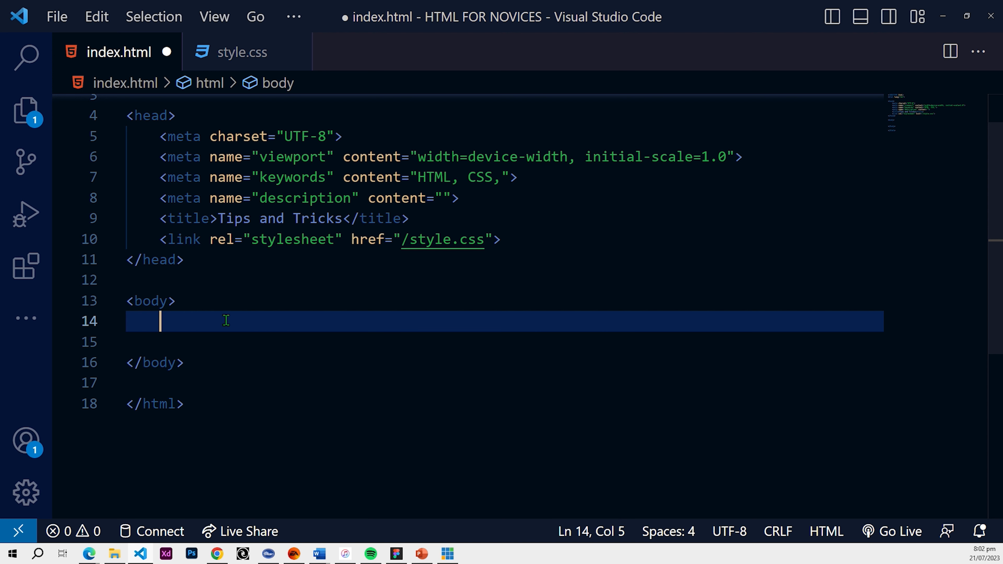
pyautogui.write('.')
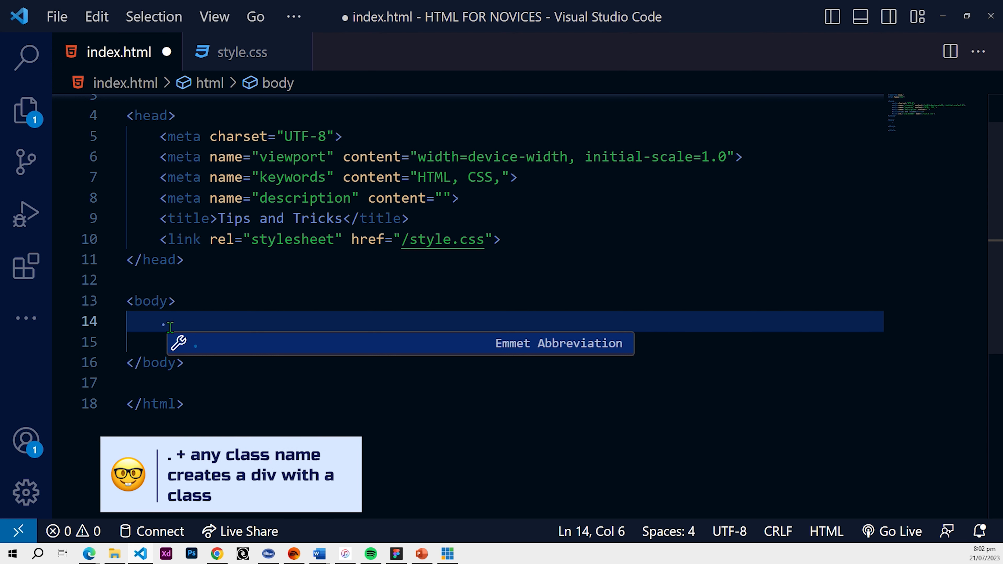
pyautogui.write('as')
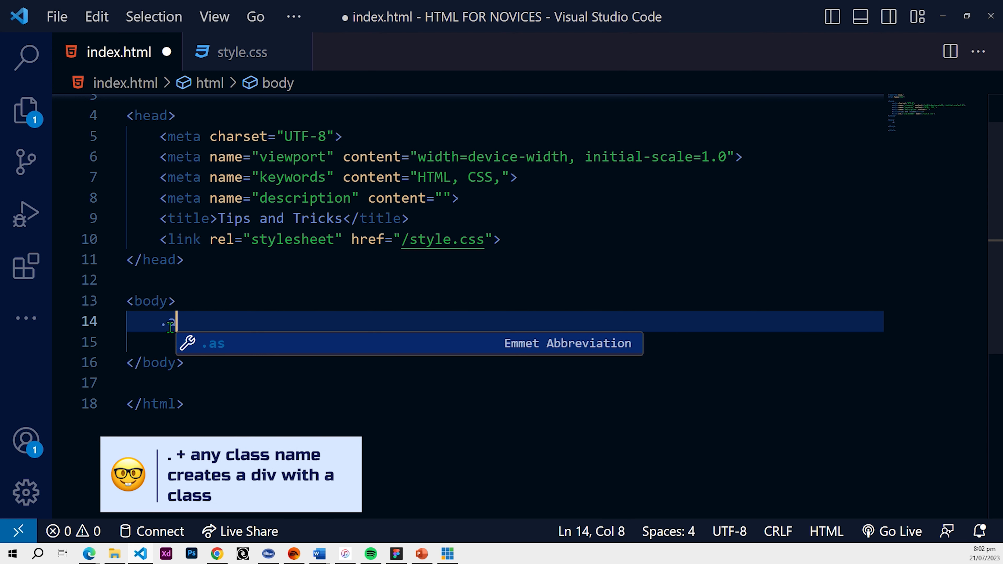
pyautogui.press('Backspace')
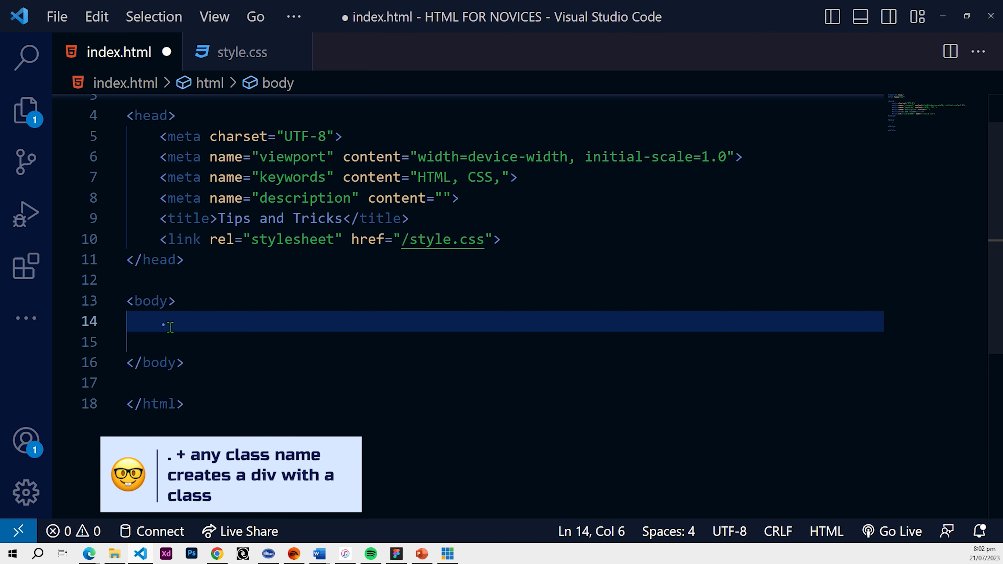
pyautogui.write('s')
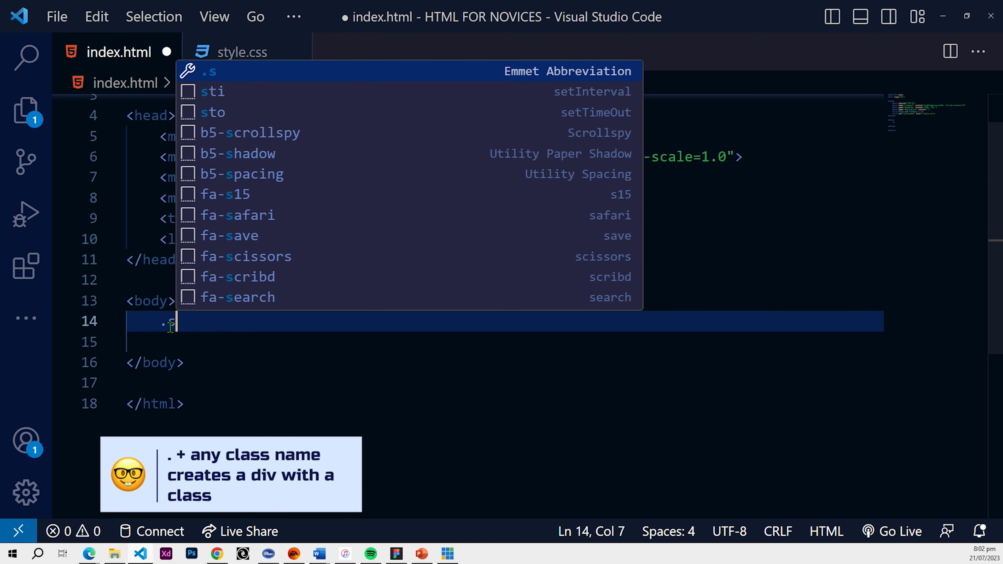
pyautogui.write('c')
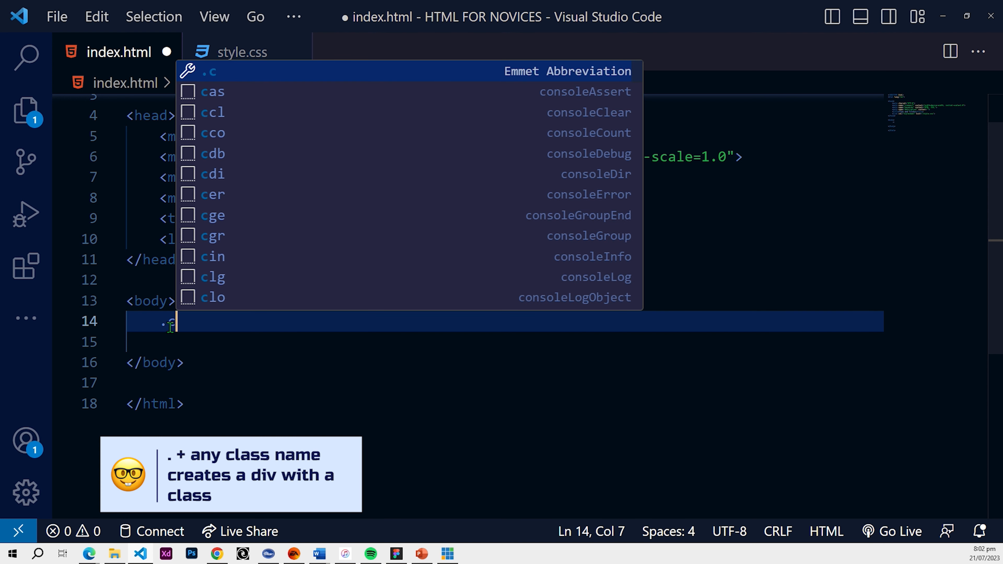
pyautogui.write('lass')
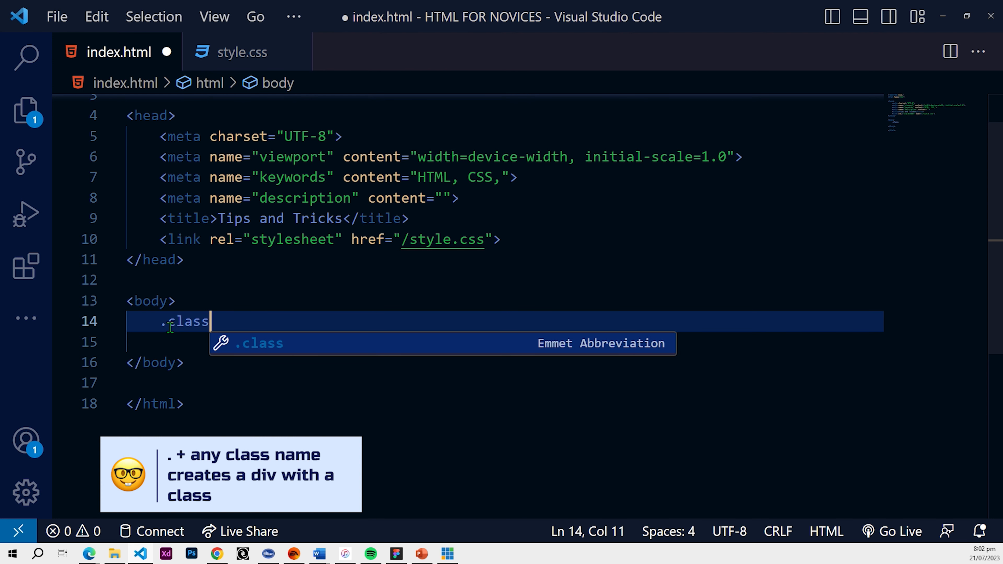
pyautogui.write('Name"></div>')
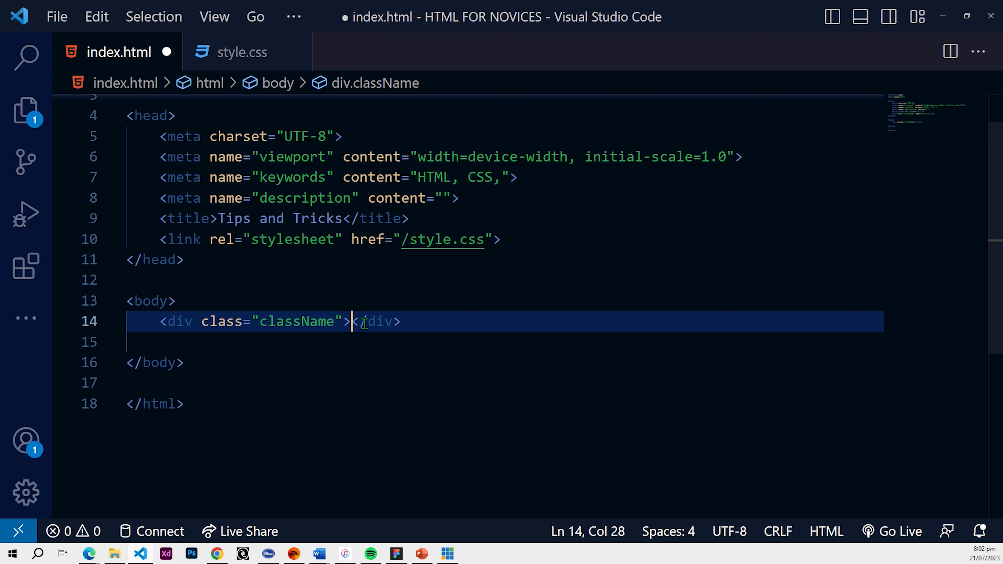
pyautogui.moveTo(377, 322)
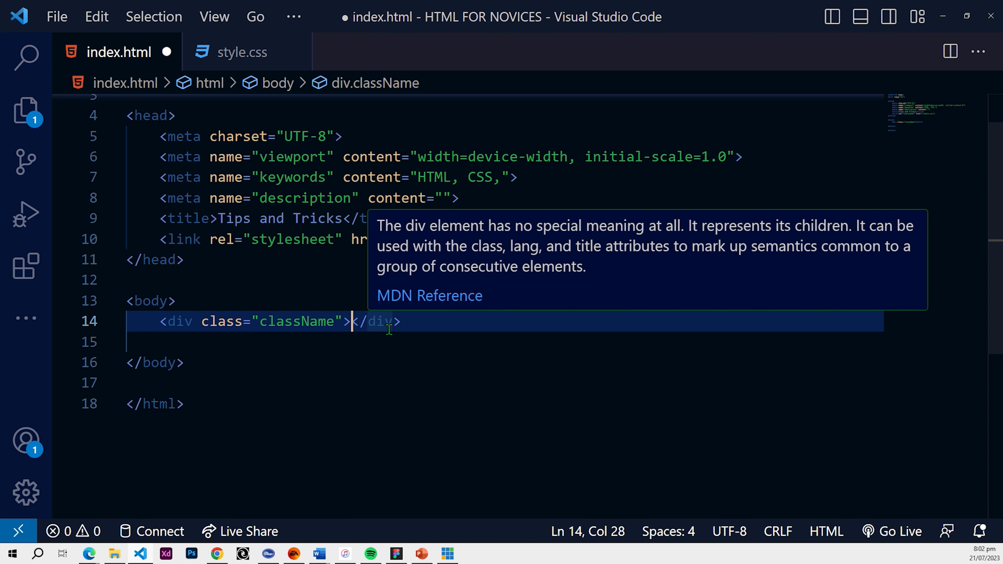
pyautogui.moveTo(418, 320)
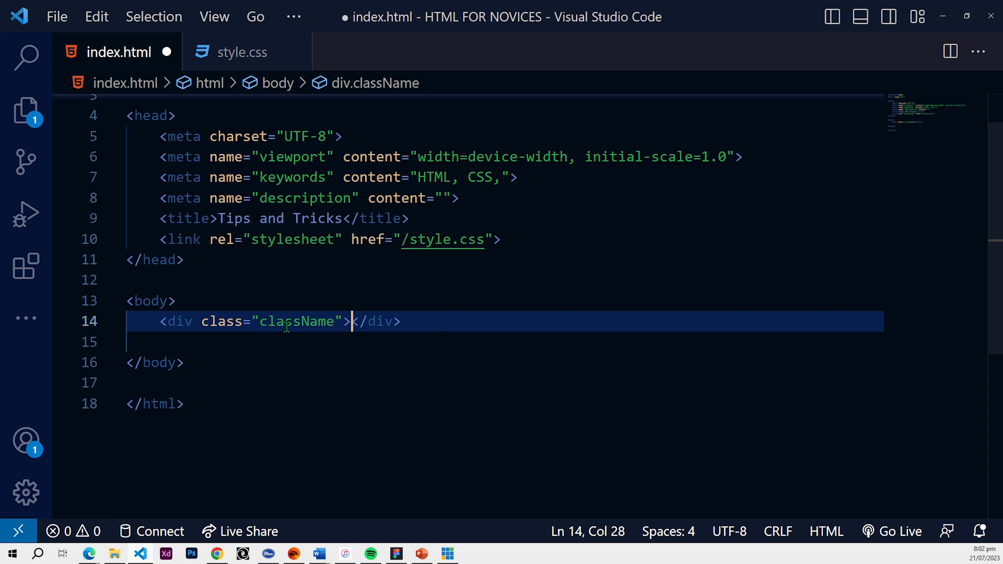
pyautogui.moveTo(384, 321)
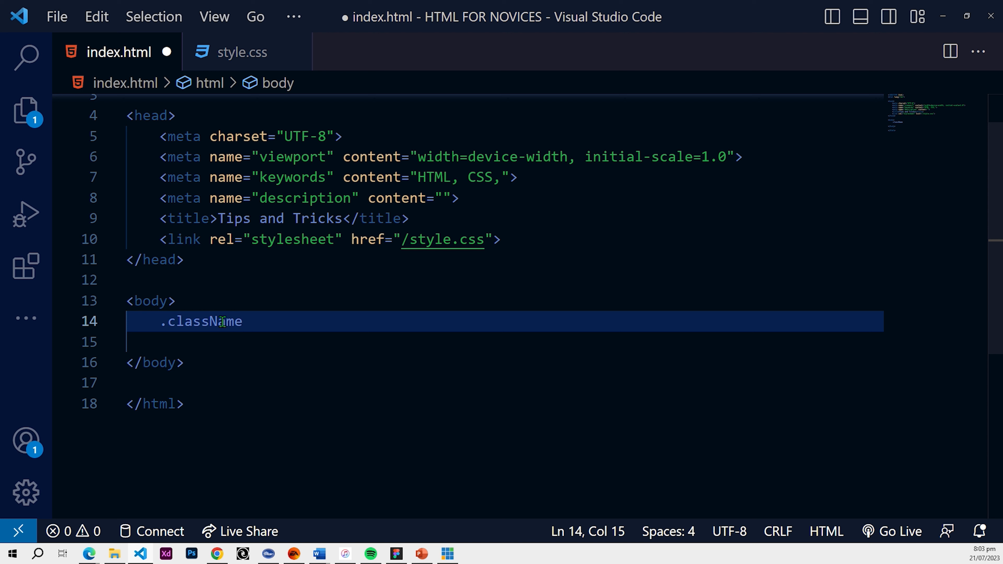
# Retype .className after the dot, removing the stray 'w', and expand it with Tab.
pyautogui.press('Backspace')
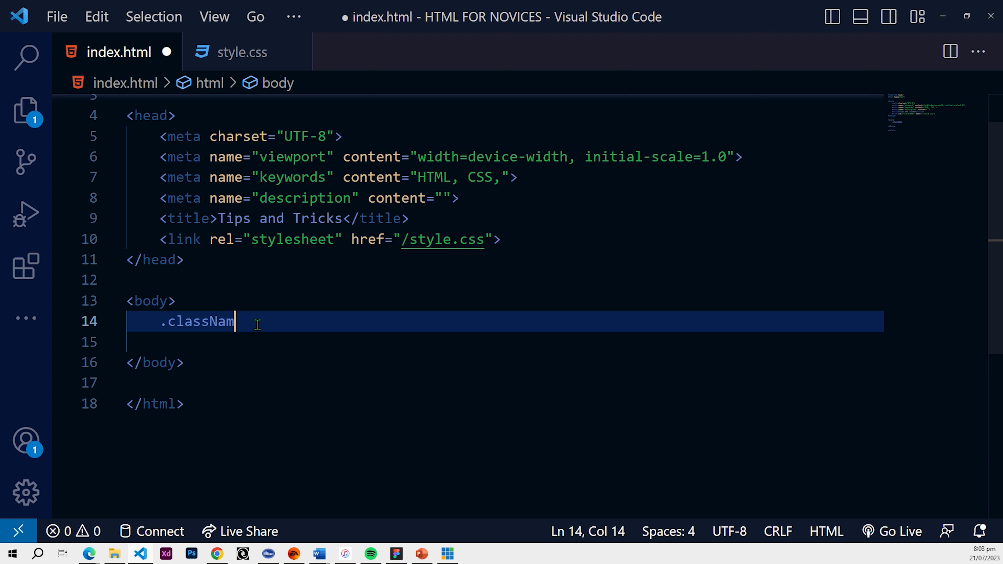
pyautogui.press('BackSpace')
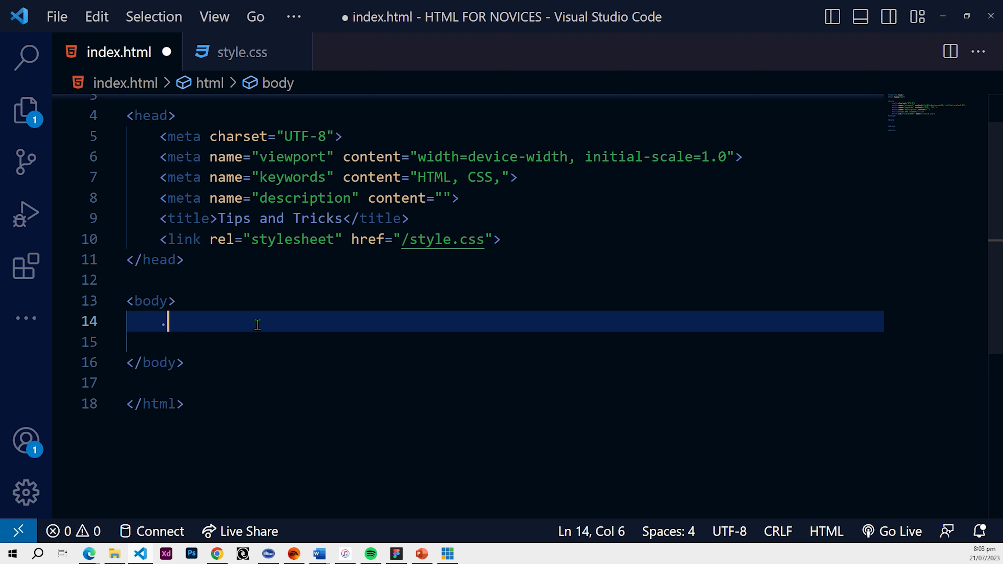
pyautogui.write('cl')
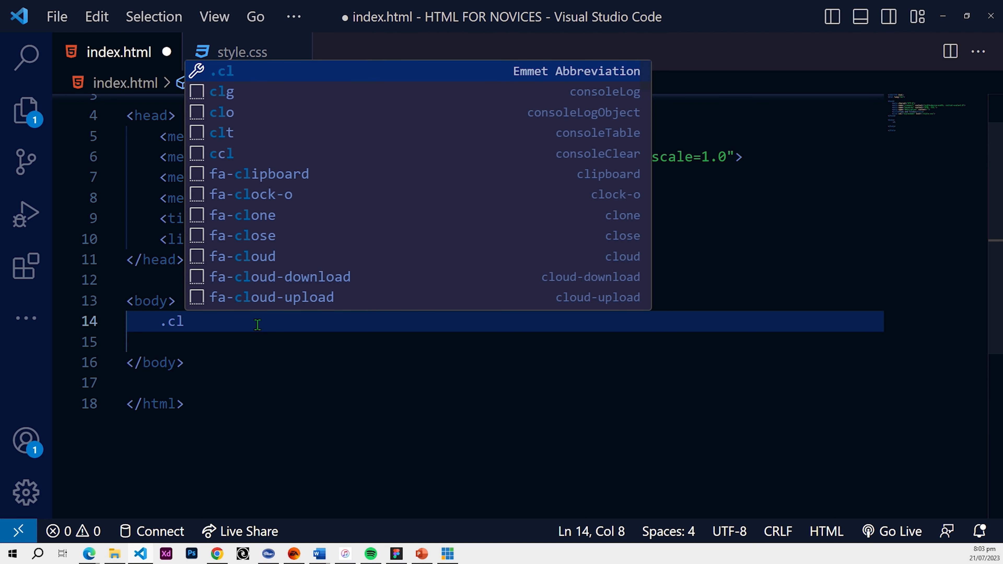
pyautogui.write('as')
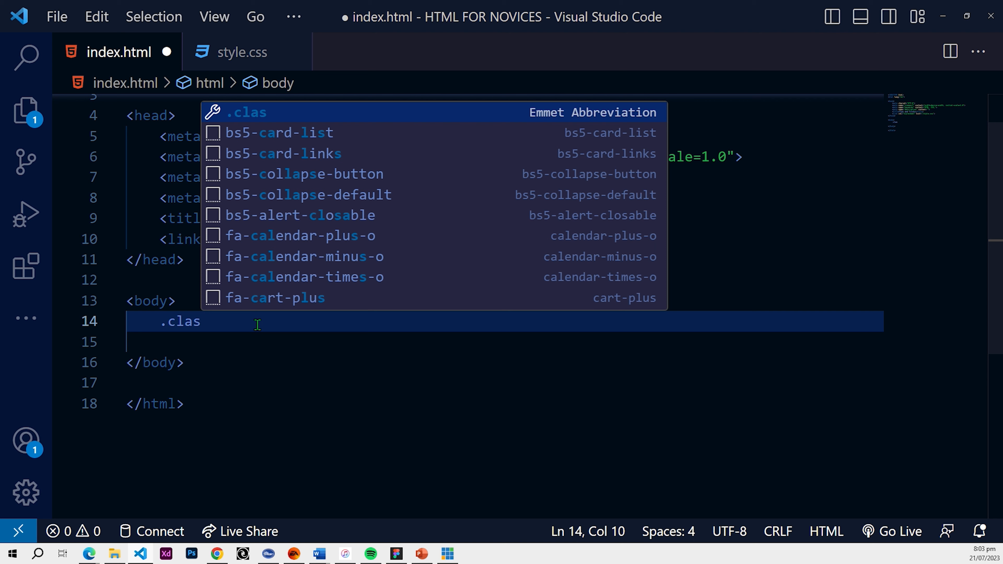
pyautogui.write('sNa')
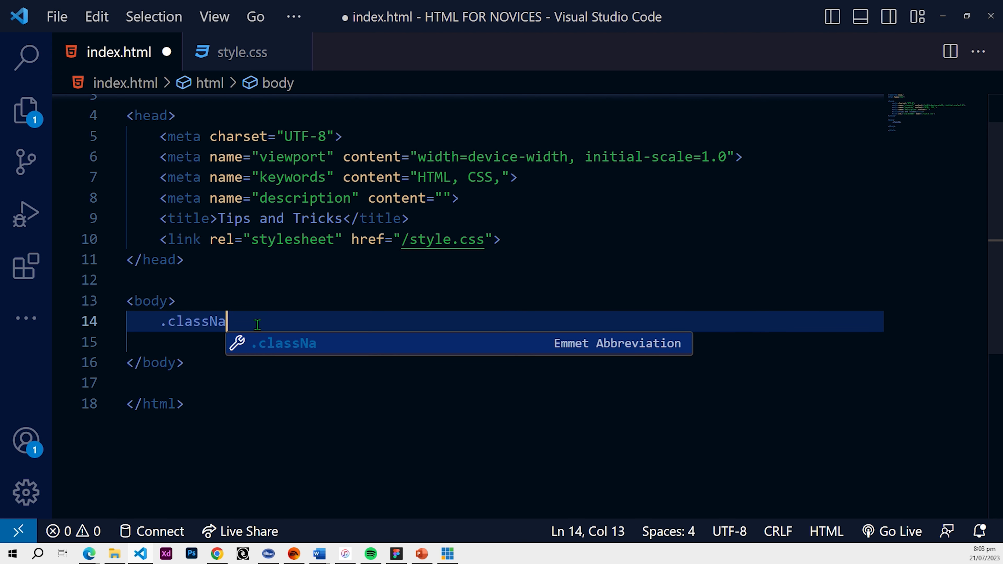
pyautogui.write('mw')
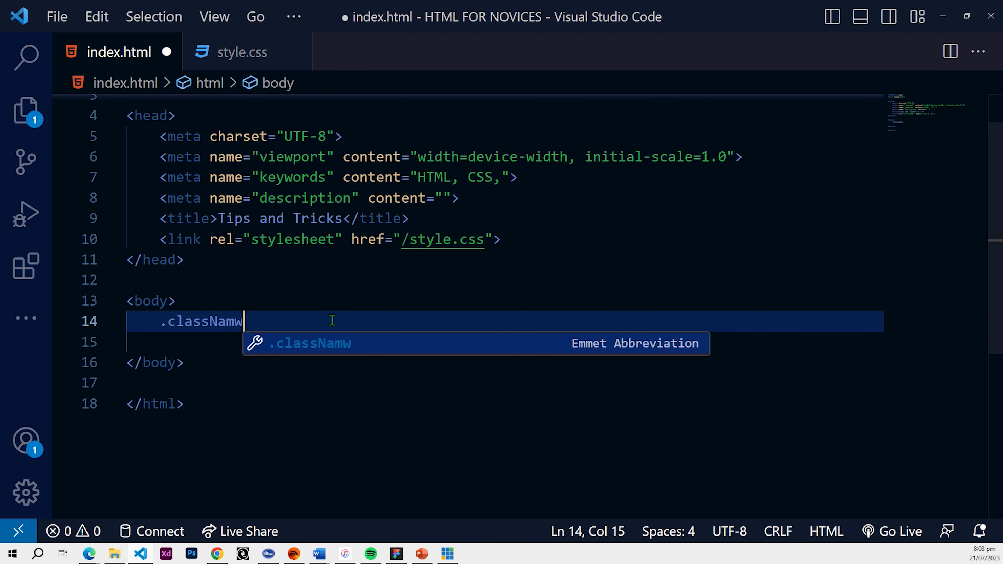
pyautogui.moveTo(416, 346)
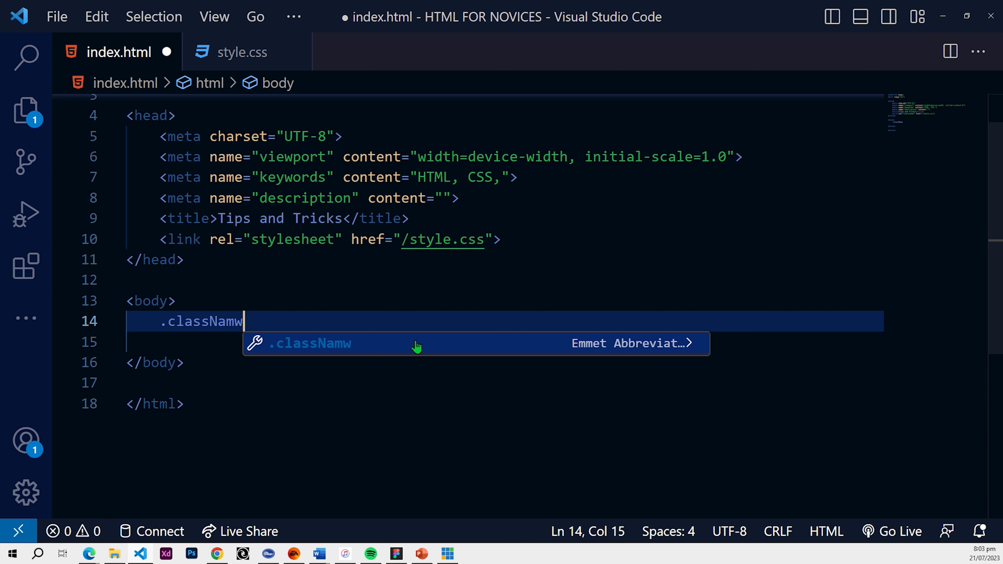
pyautogui.moveTo(659, 348)
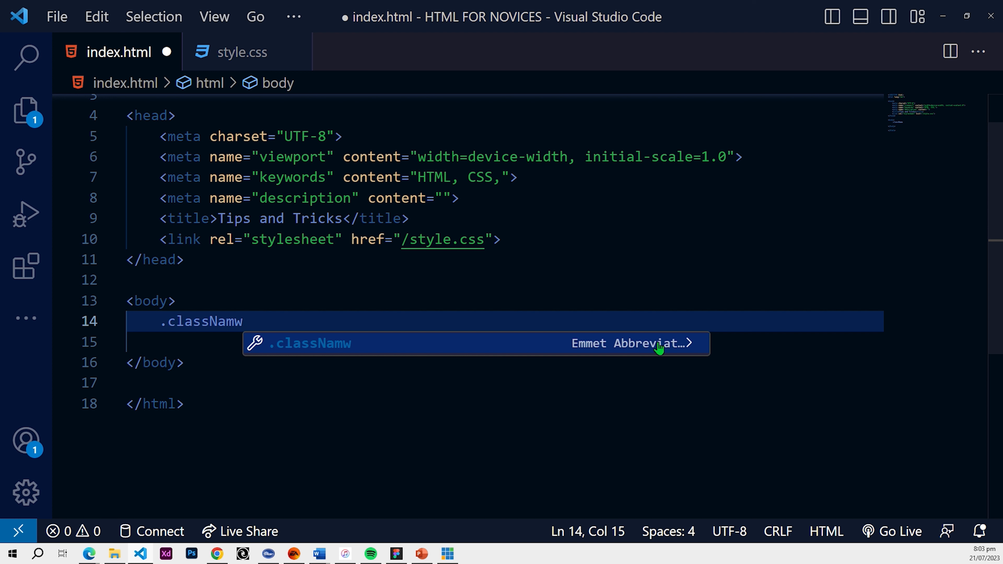
pyautogui.press('Backspace')
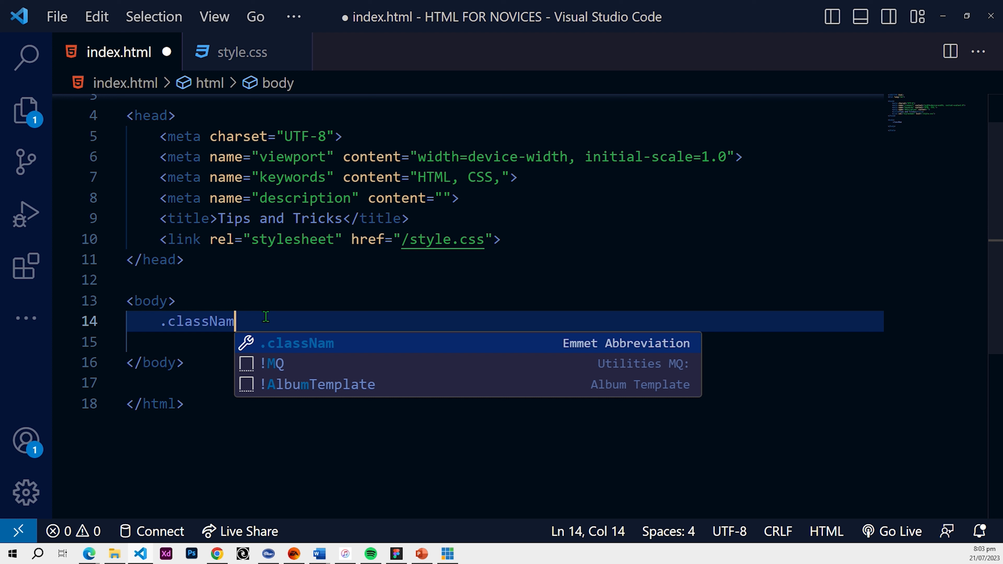
pyautogui.press('Tab')
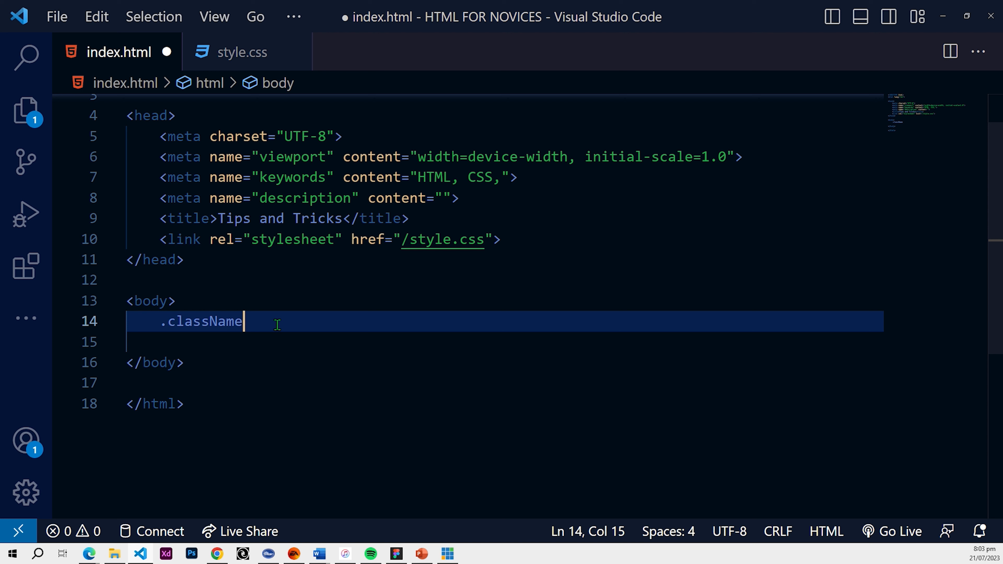
# Append a *100-style multiplier, expand into repeated className divs, review them, then undo the expansion.
pyautogui.write('*')
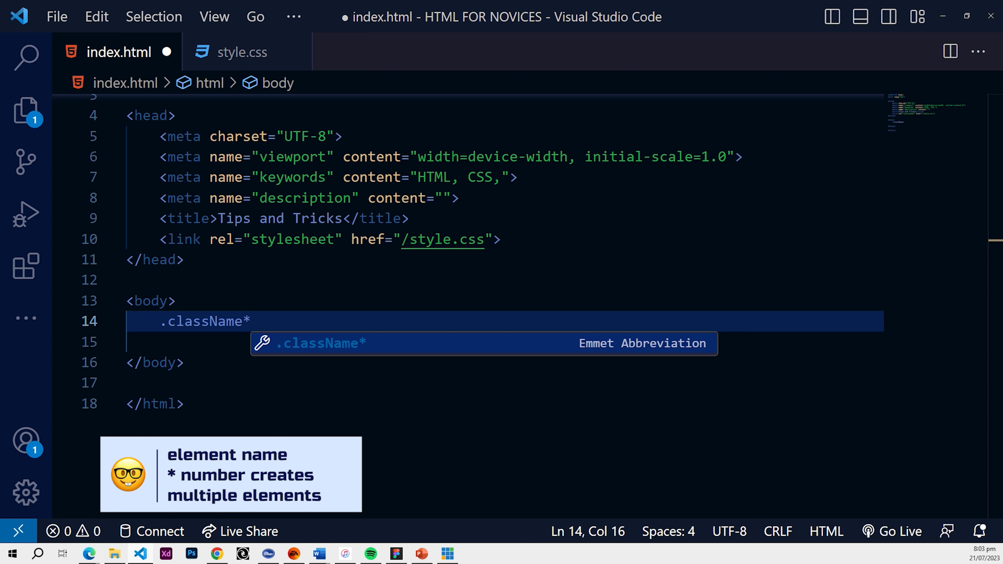
pyautogui.moveTo(315, 364)
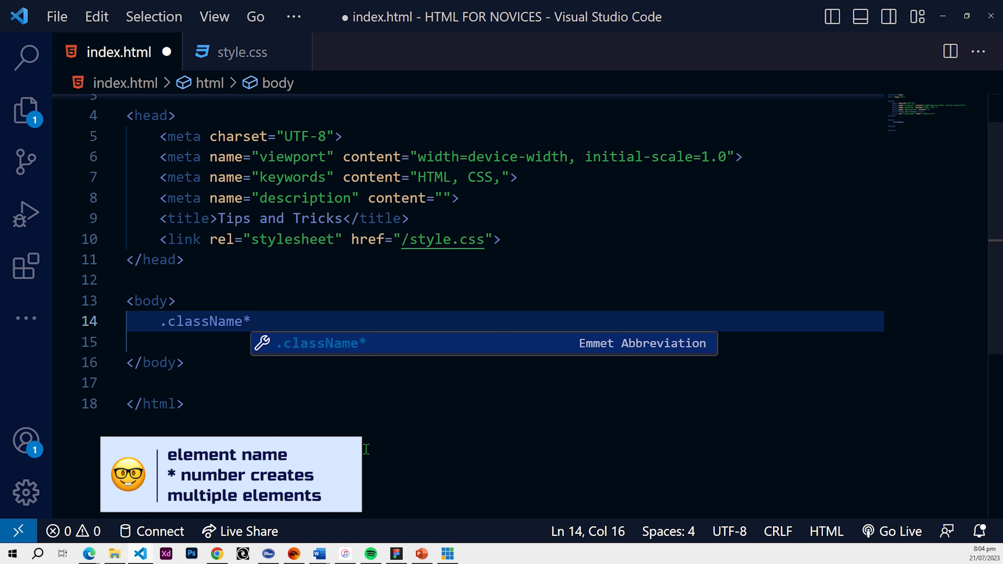
pyautogui.write('4')
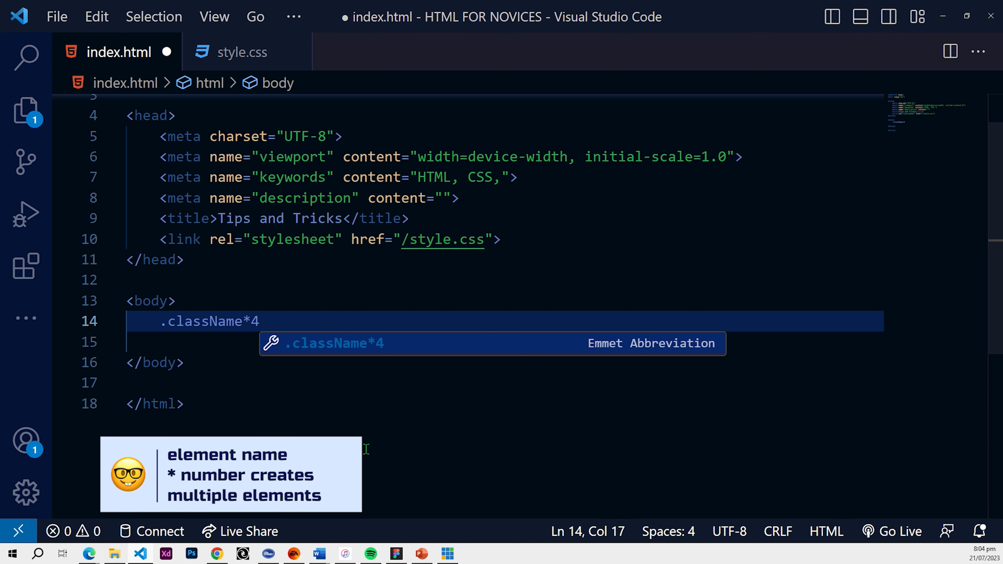
pyautogui.write('0')
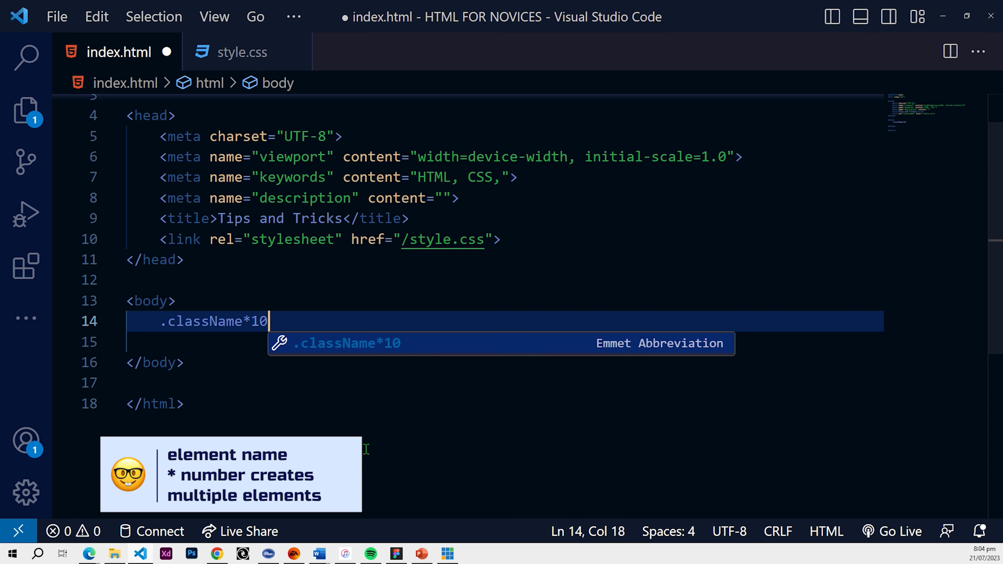
pyautogui.press('Tab')
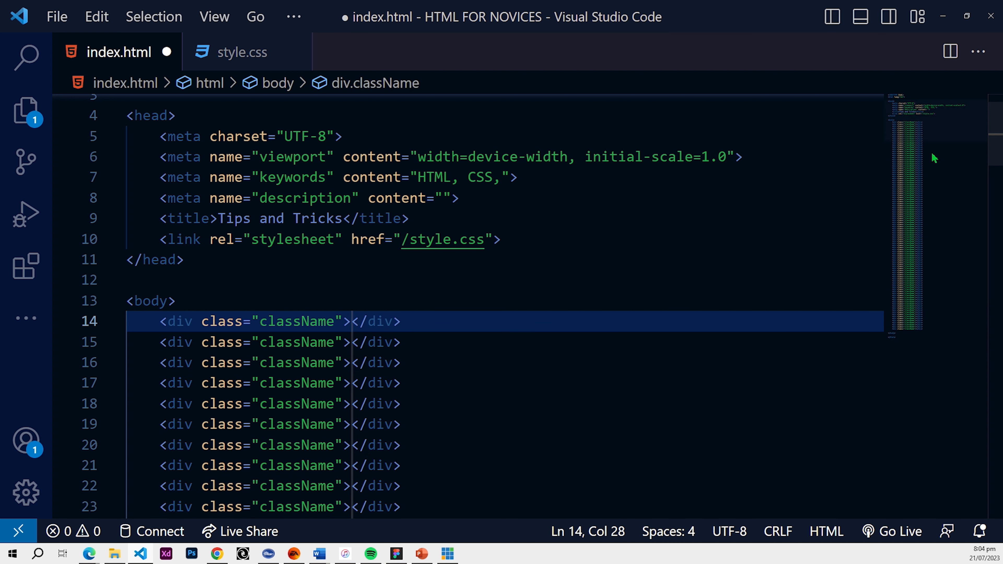
pyautogui.scroll(-3)
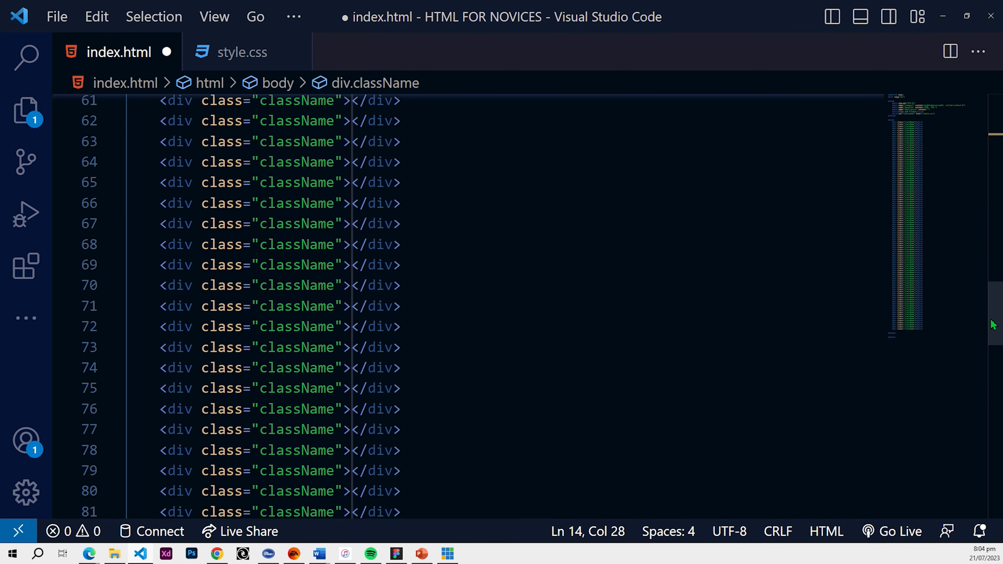
pyautogui.scroll(3)
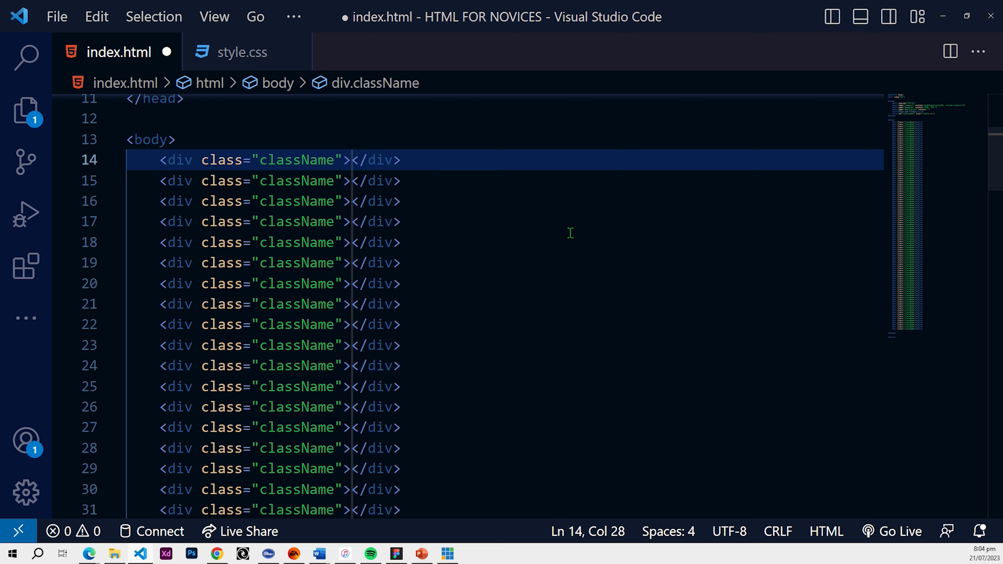
pyautogui.press('ctrl+z')
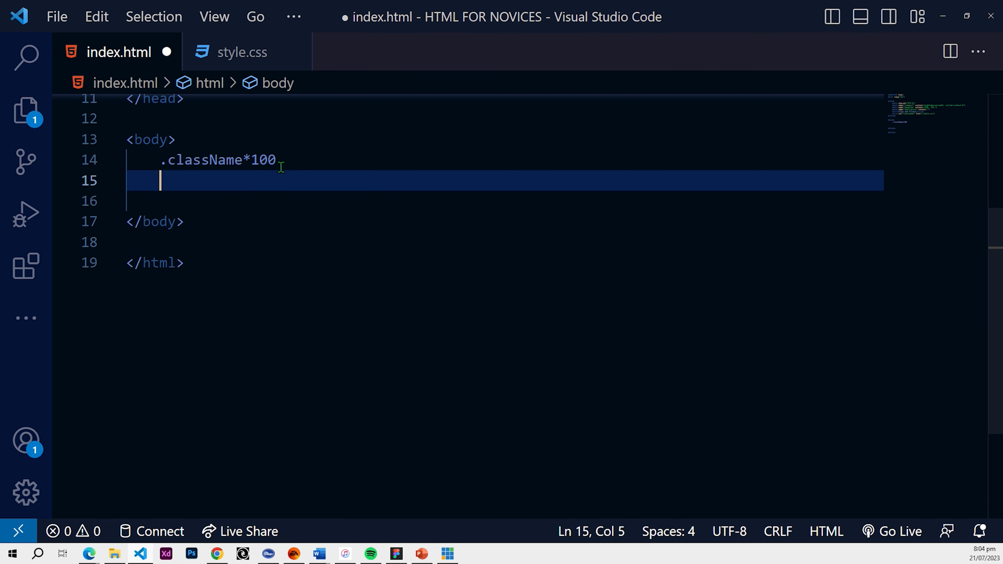
# Add #id on the next line and expand it into a div with id "id".
pyautogui.write('#')
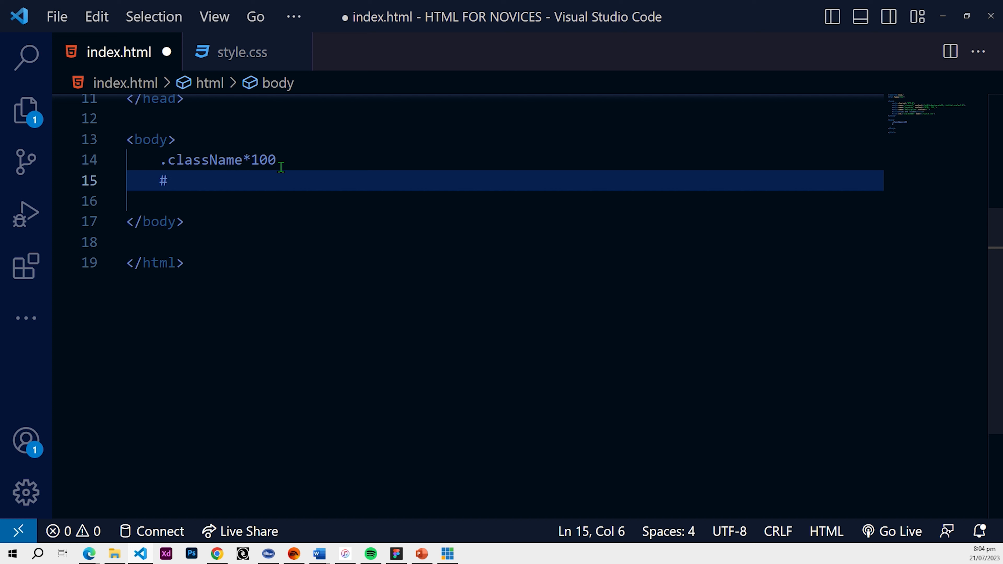
pyautogui.write('i')
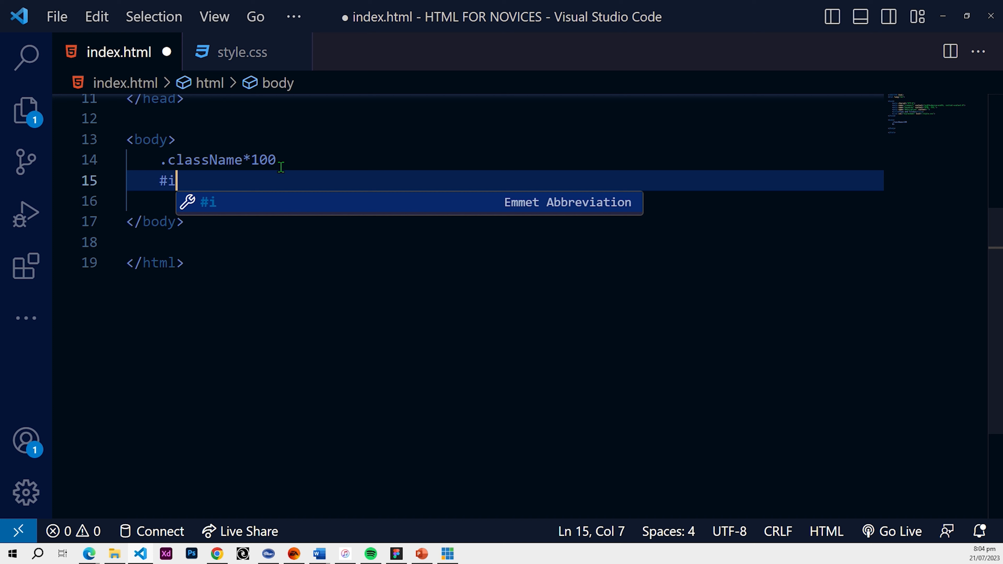
pyautogui.write('d')
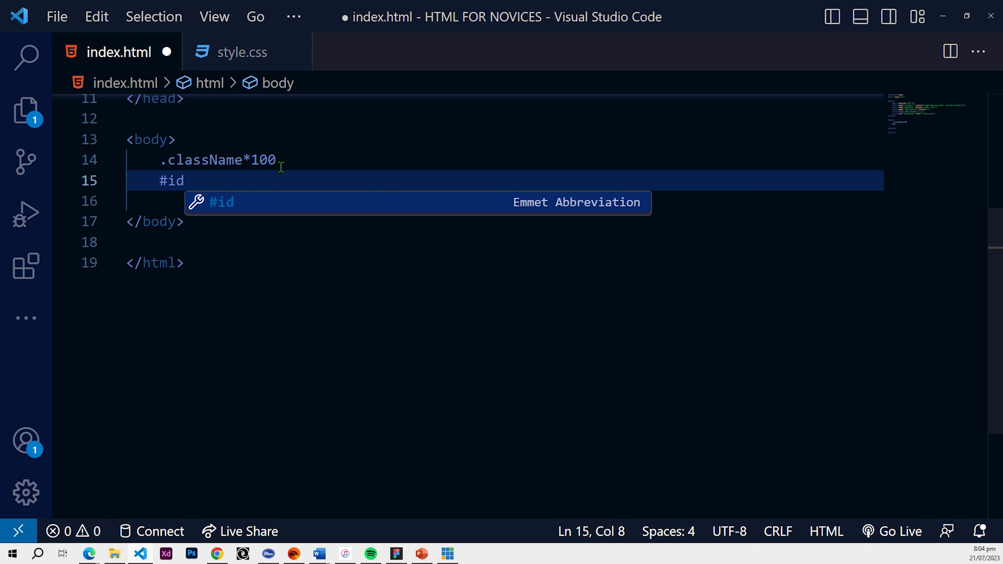
pyautogui.press('Tab')
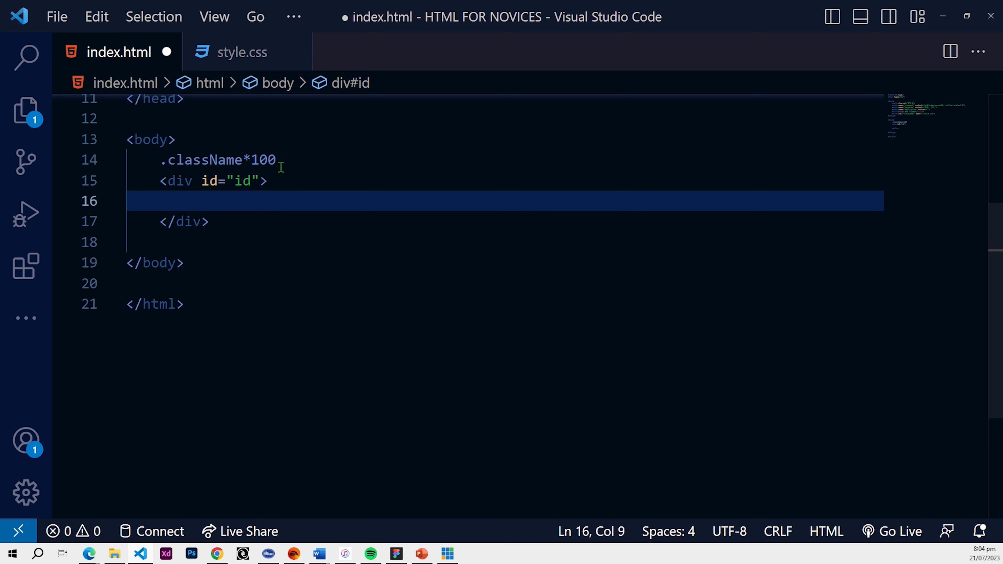
pyautogui.moveTo(234, 224)
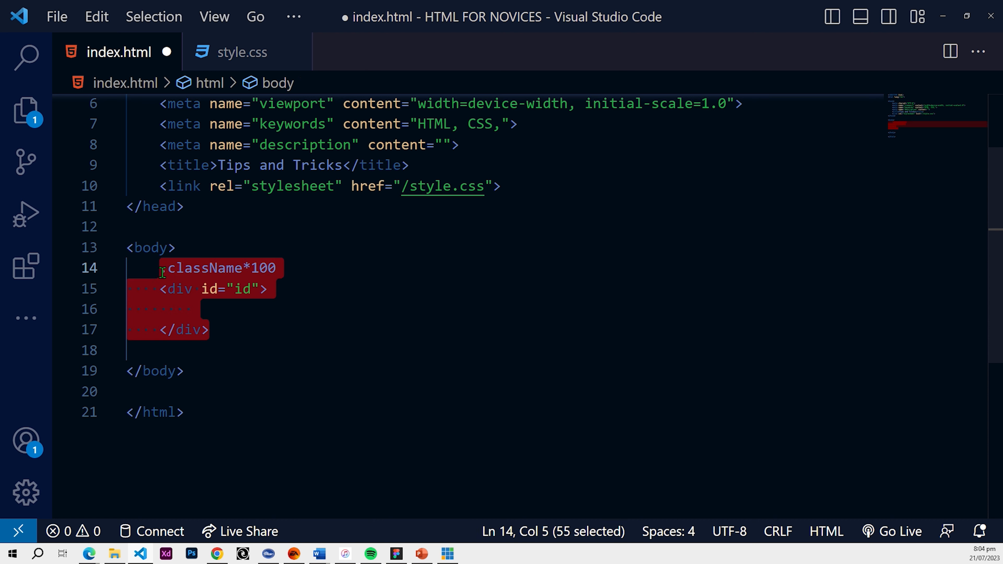
# Comment out the className abbreviation and id div lines, starting a new 'p' element below.
pyautogui.press('ctrl+/')
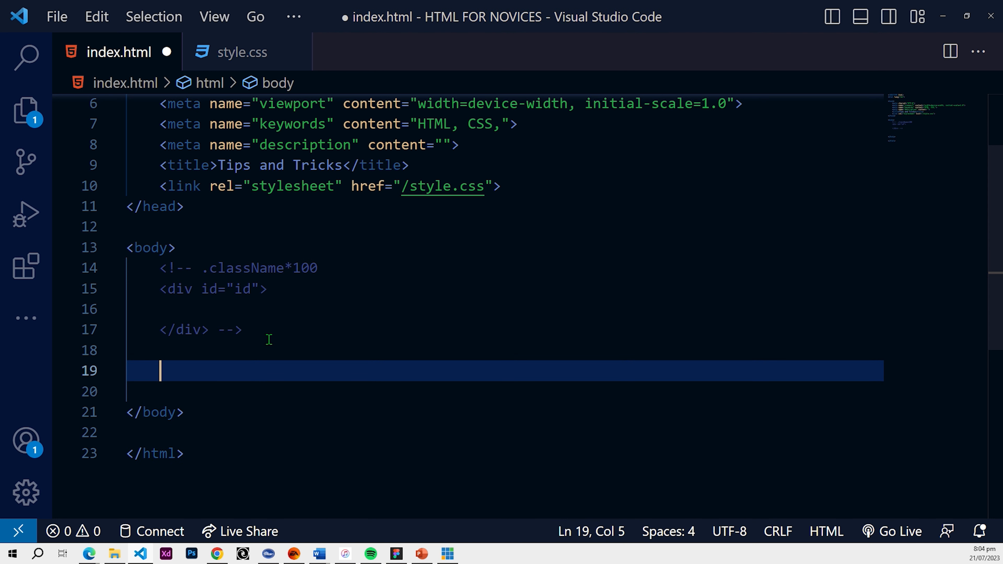
pyautogui.write('p')
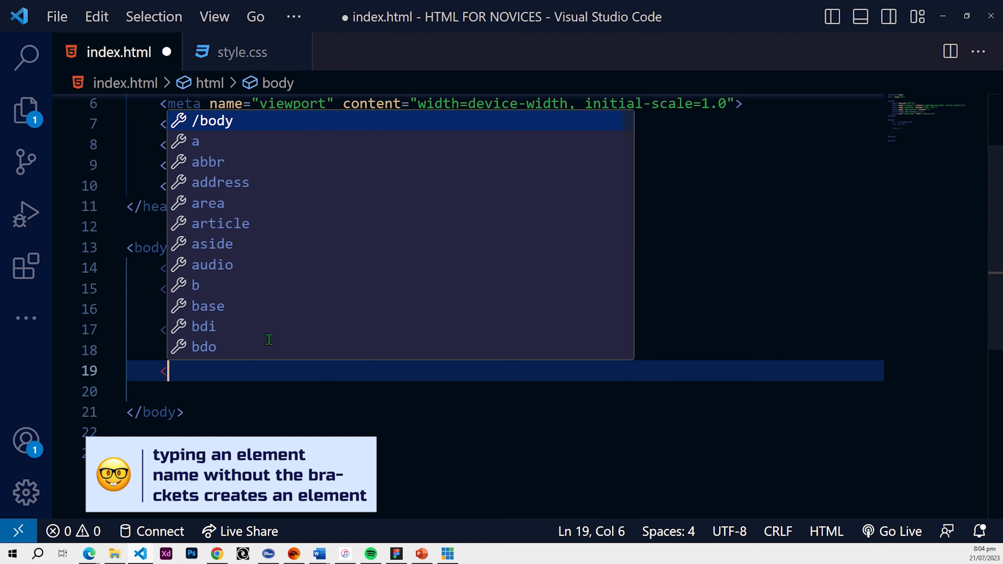
pyautogui.moveTo(268, 345)
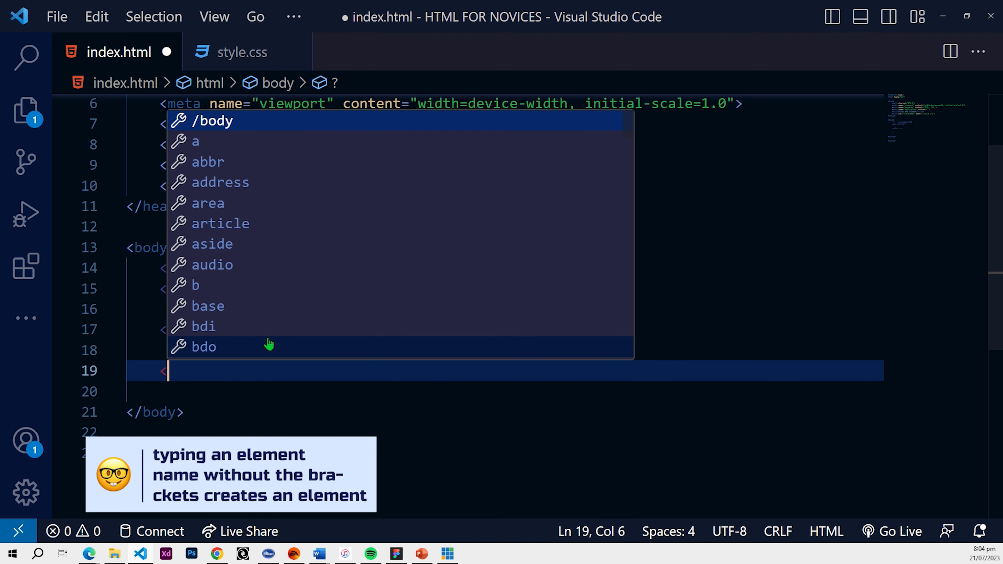
# Type p.example, expand it into a paragraph with class "example", and select the whole element.
pyautogui.write('p>')
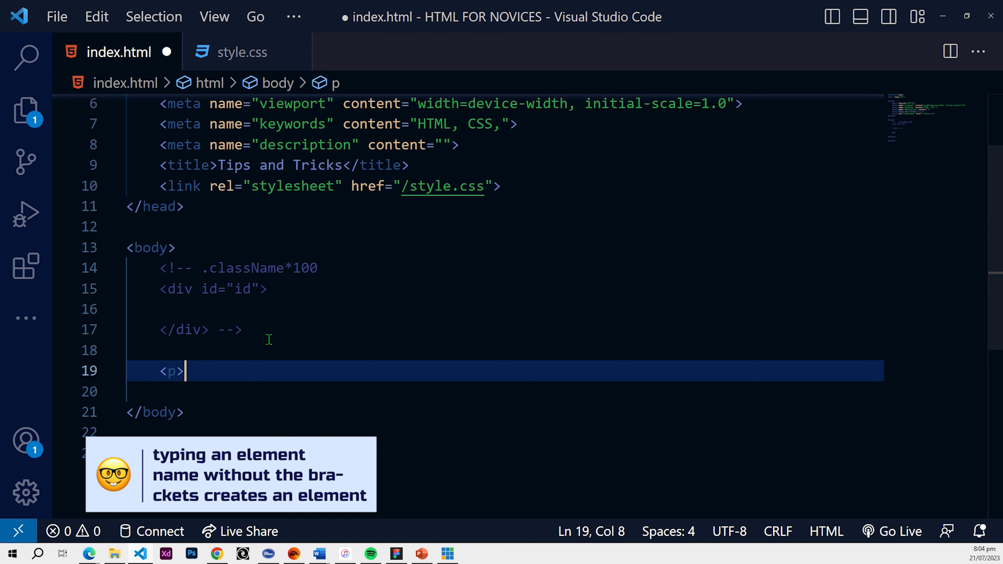
pyautogui.press('BackSpace')
pyautogui.write('p')
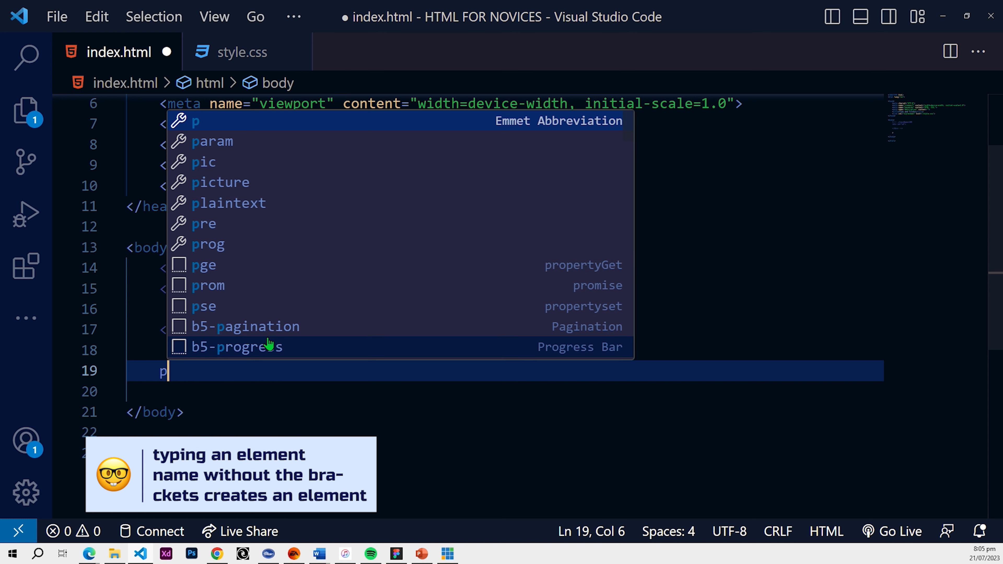
pyautogui.write('.')
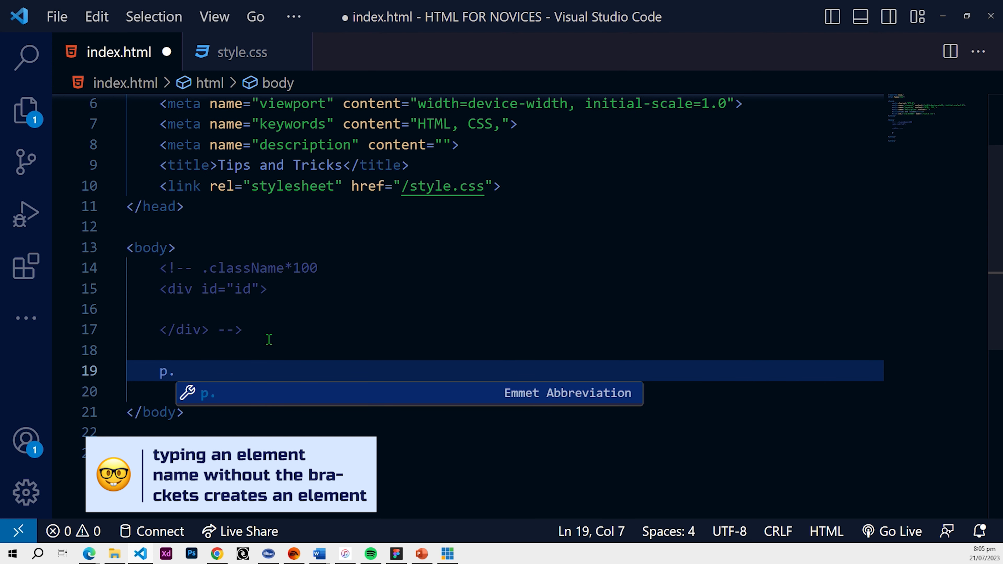
pyautogui.write('a')
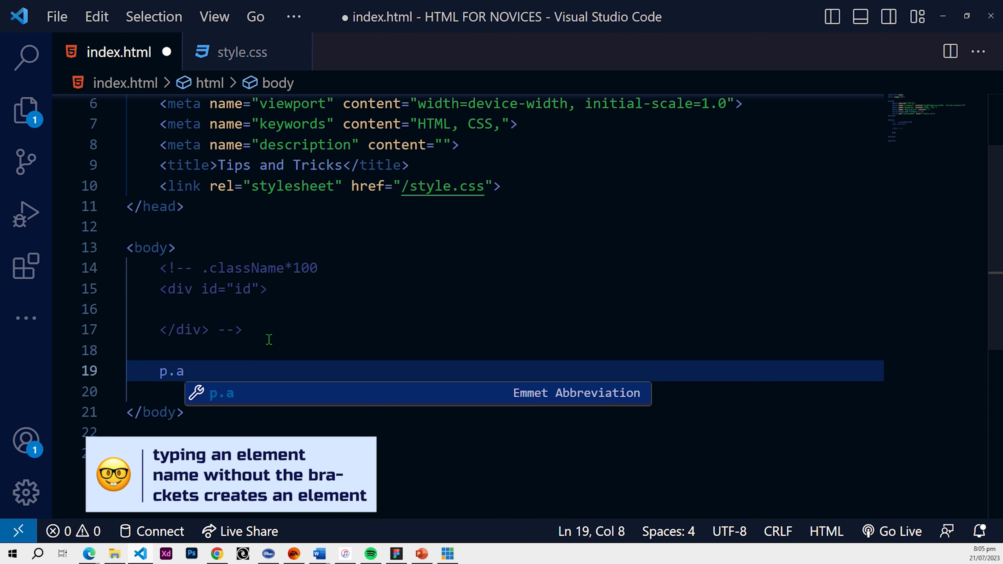
pyautogui.write('e')
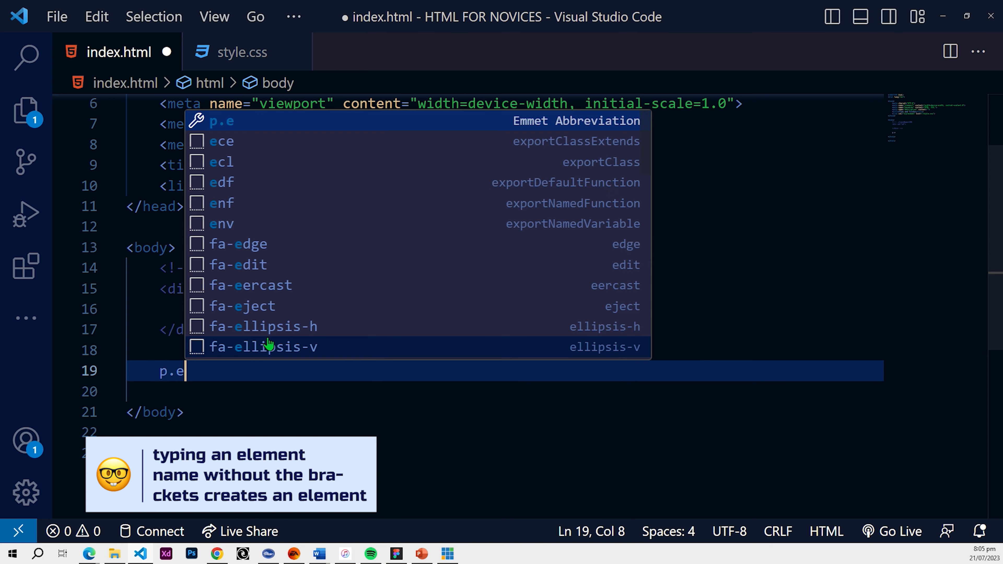
pyautogui.write('xa')
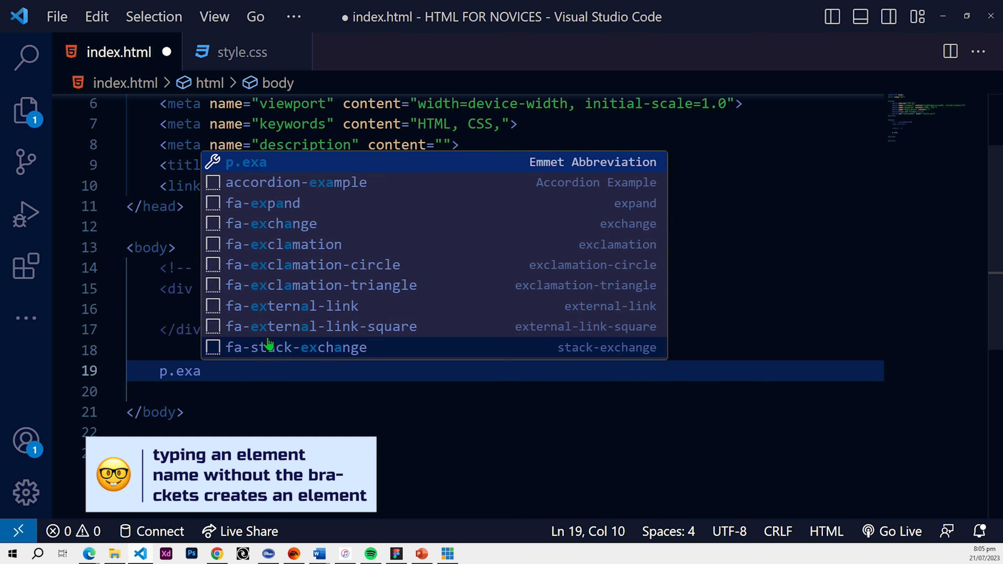
pyautogui.write('mple')
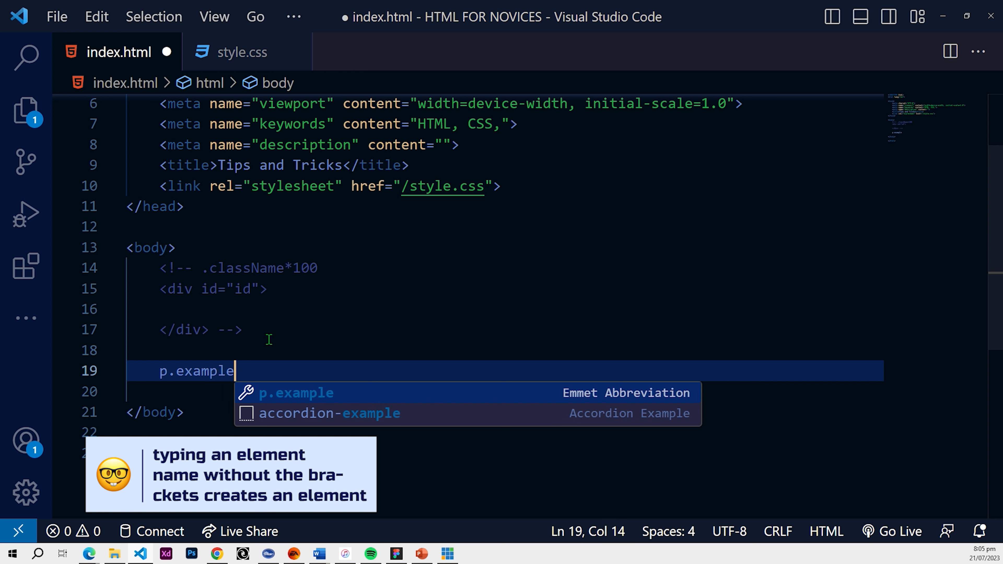
pyautogui.press('Tab')
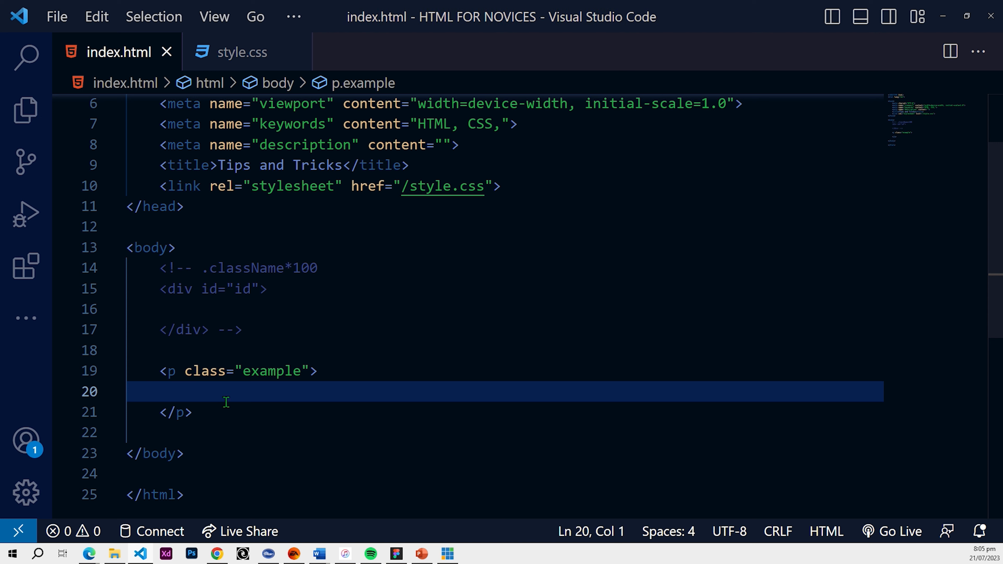
pyautogui.moveTo(162, 371); pyautogui.dragTo(192, 412)
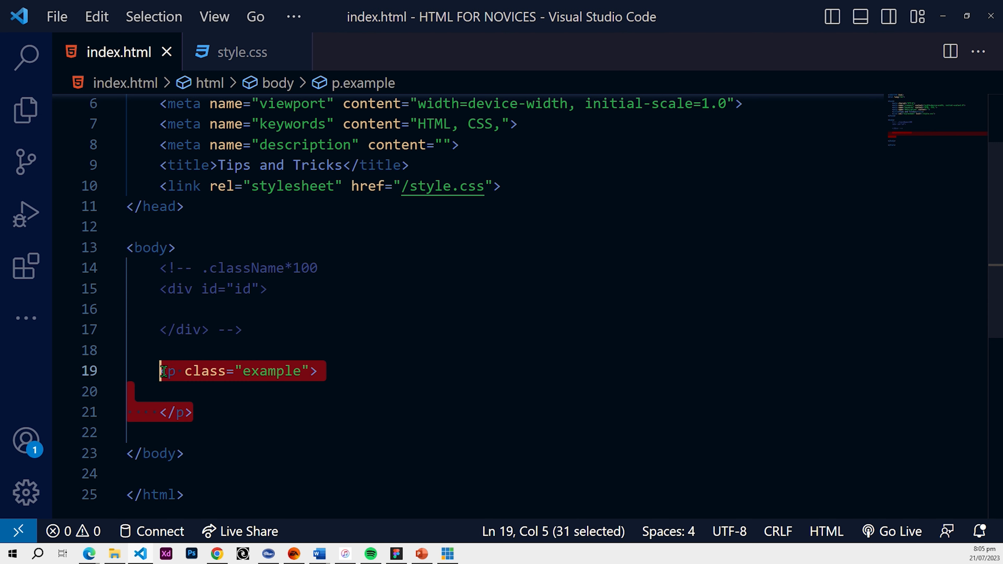
# Delete the expanded paragraph and retype p.example as an unexpanded abbreviation.
pyautogui.press('Delete')
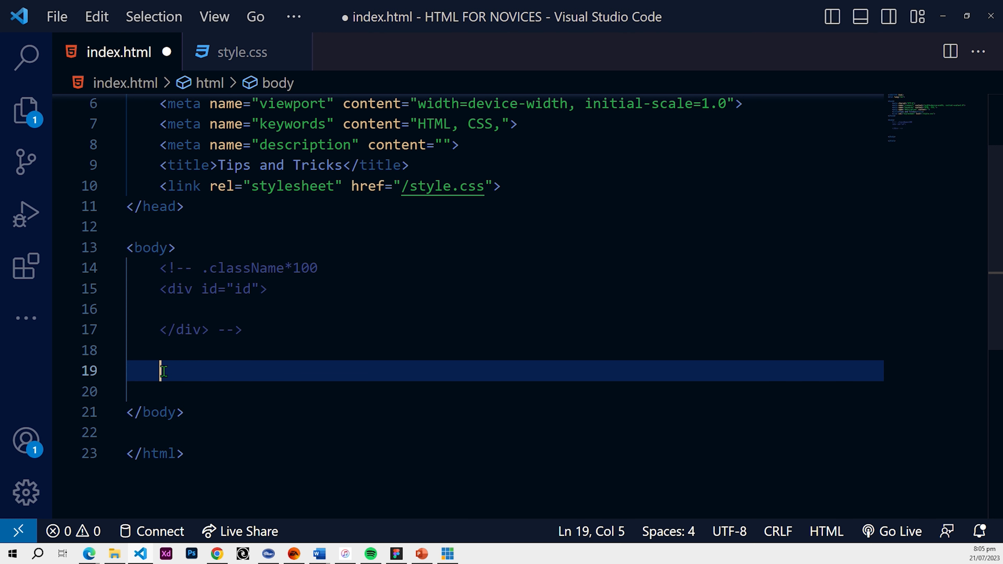
pyautogui.write('p')
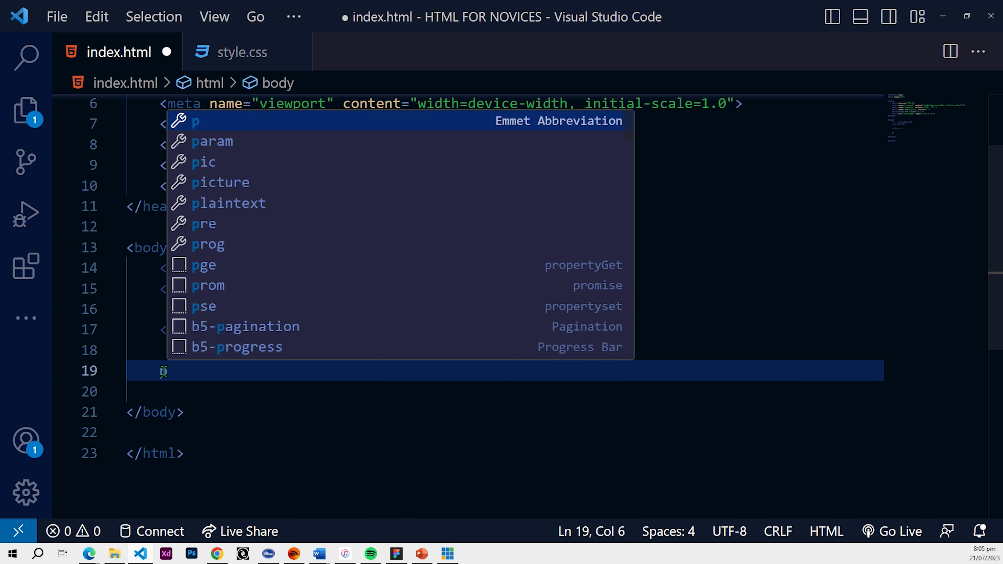
pyautogui.write('.')
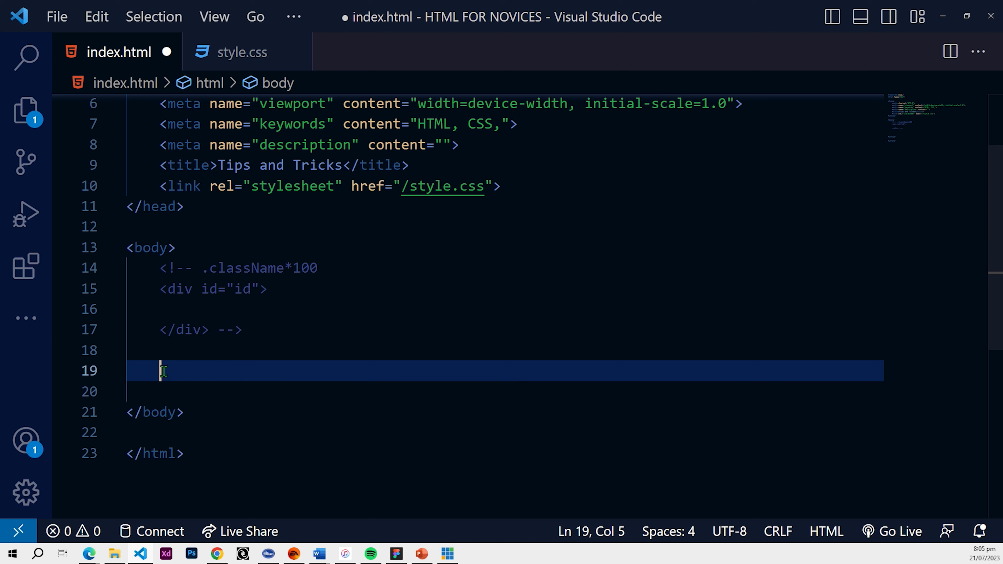
pyautogui.write('p.example')
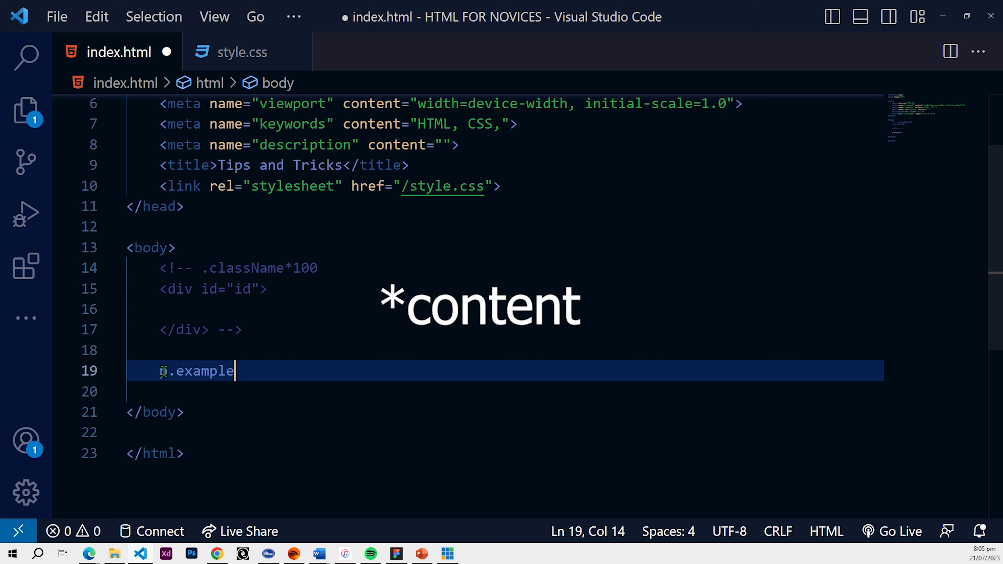
# Write p.example{This is an example text} and expand it into a paragraph.
pyautogui.write('{')
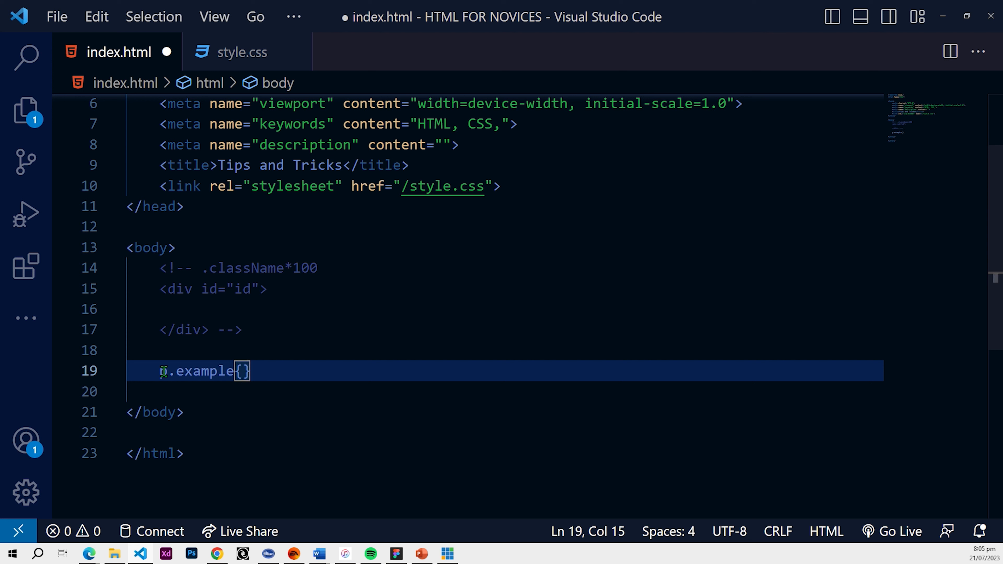
pyautogui.press('Backspace')
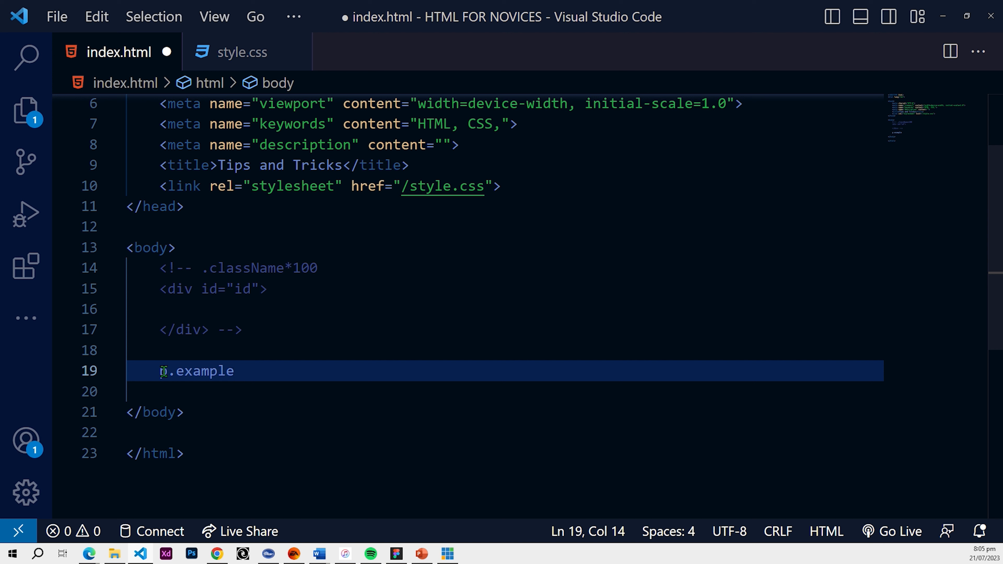
pyautogui.write('{}')
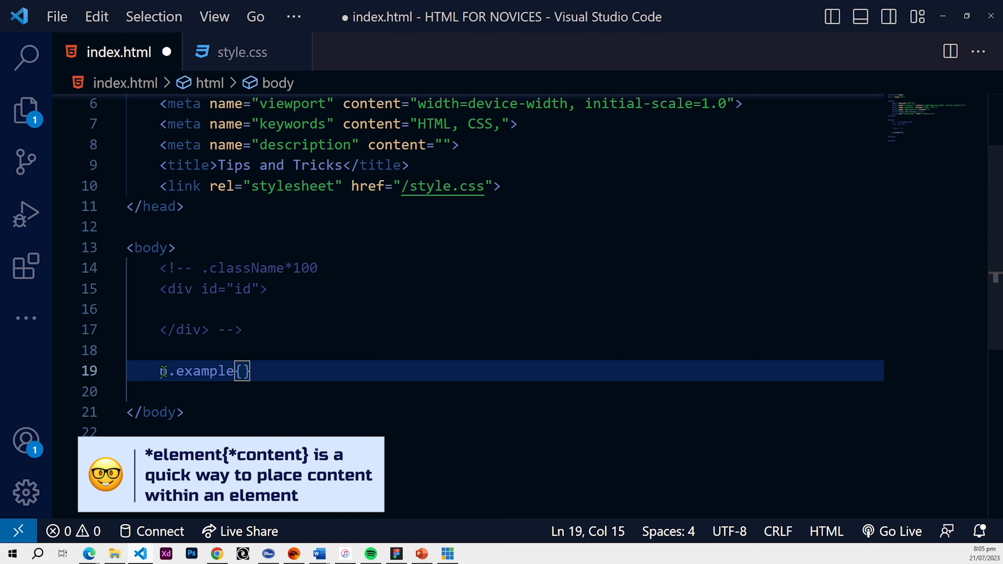
pyautogui.write('g')
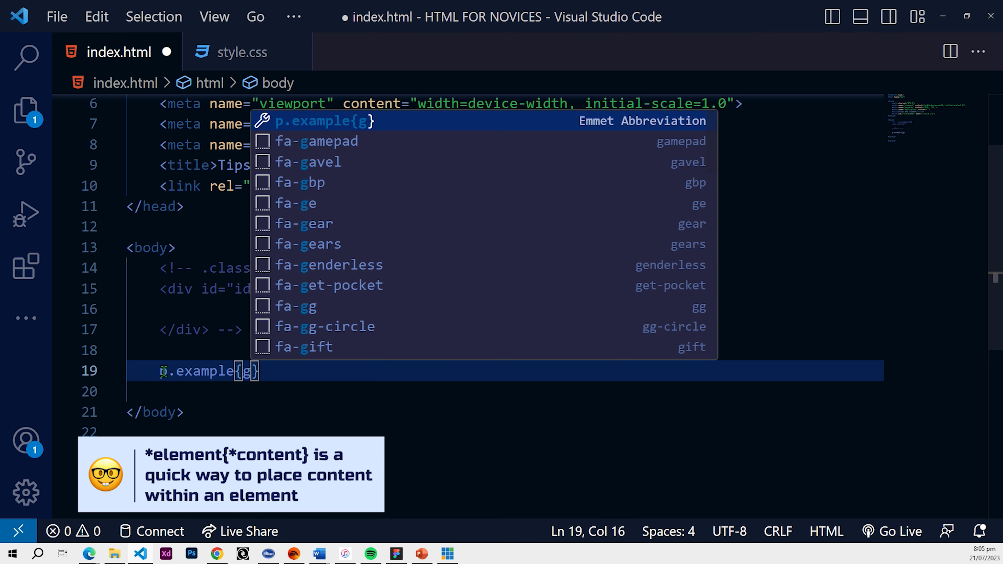
pyautogui.press('Backspace')
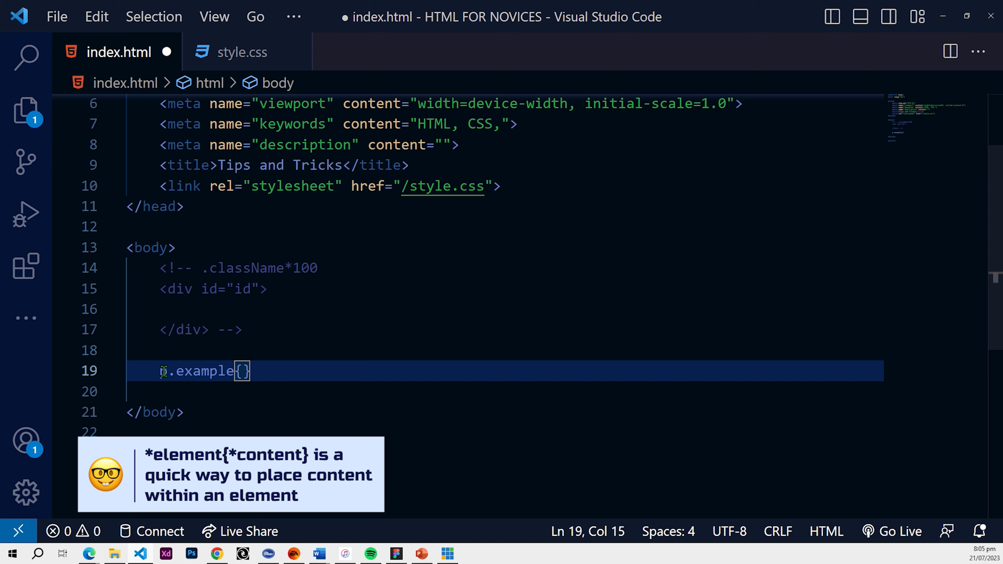
pyautogui.write('This is an')
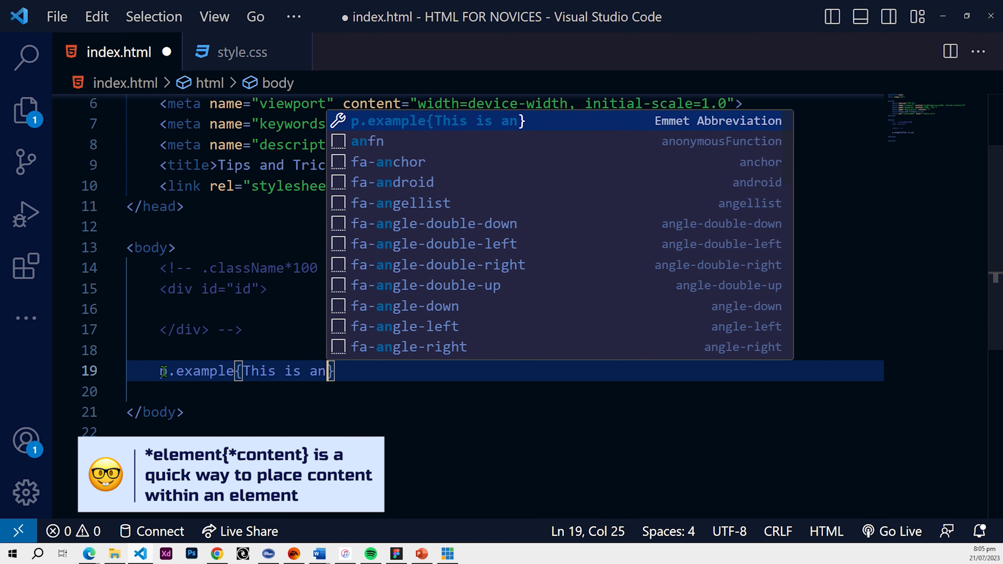
pyautogui.write('exampo')
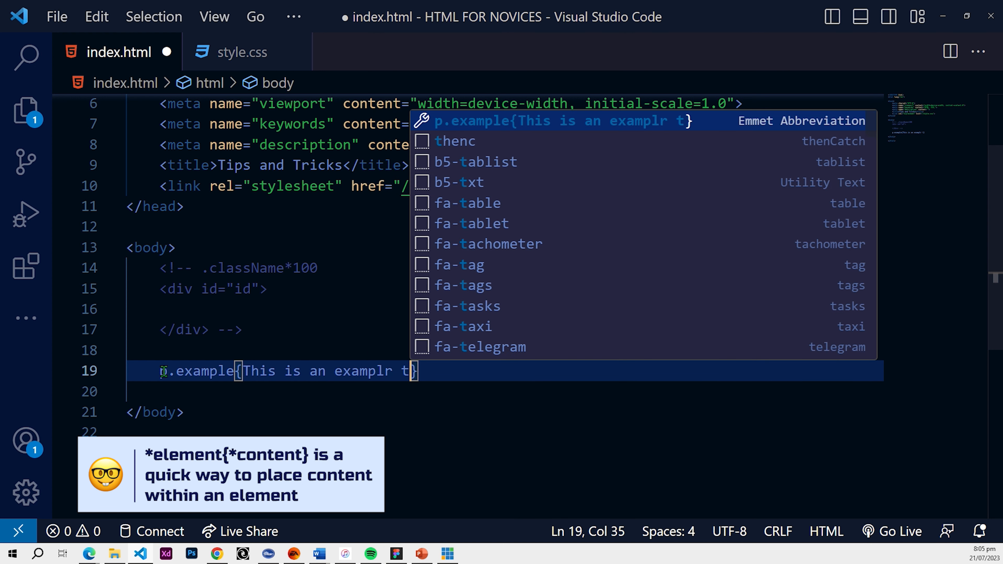
pyautogui.write('ext')
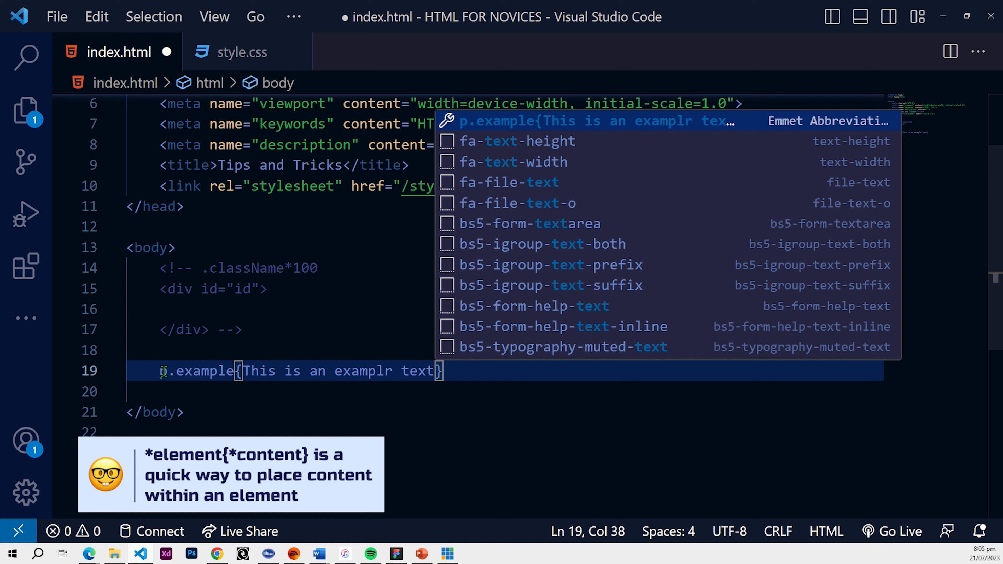
pyautogui.press('Escape')
pyautogui.write('e')
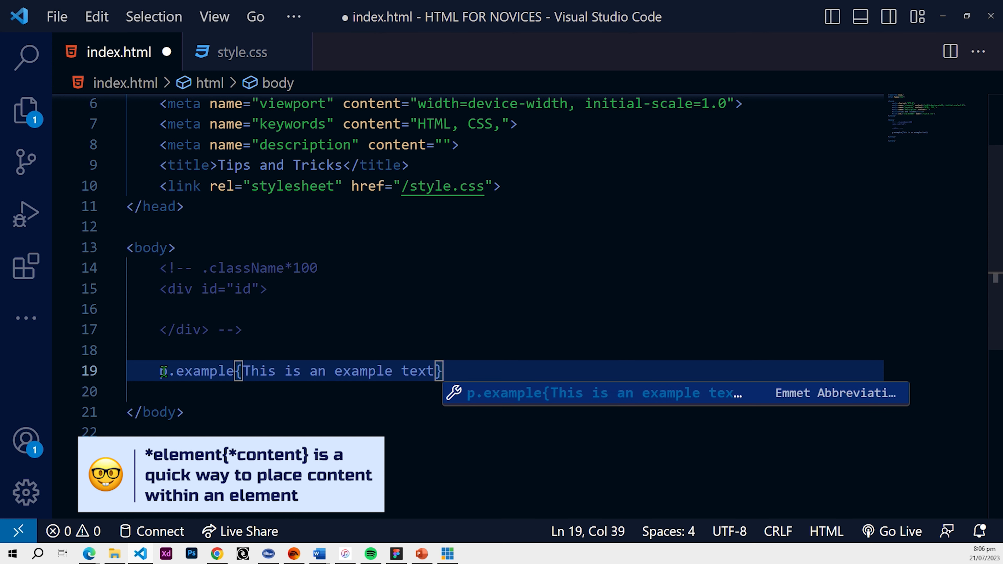
pyautogui.press('Tab')
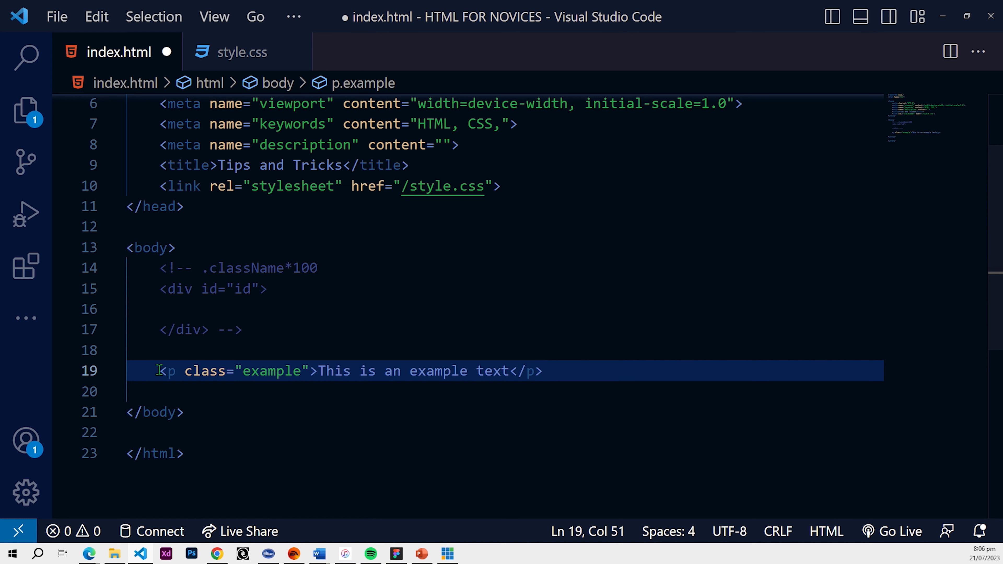
# Review the expanded paragraph's tag and text, then start a new abbreviation in the body.
pyautogui.click(197, 371)
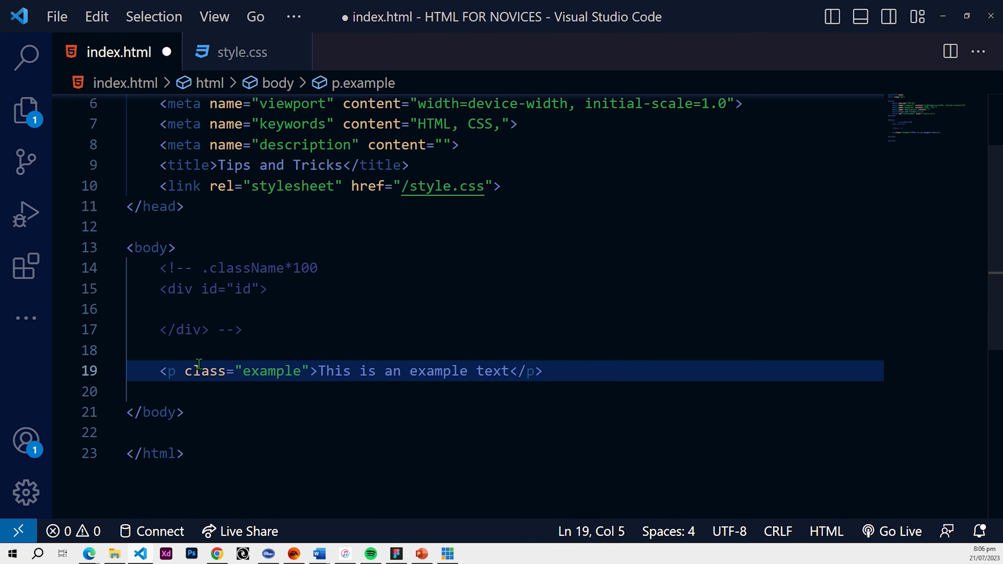
pyautogui.click(338, 371)
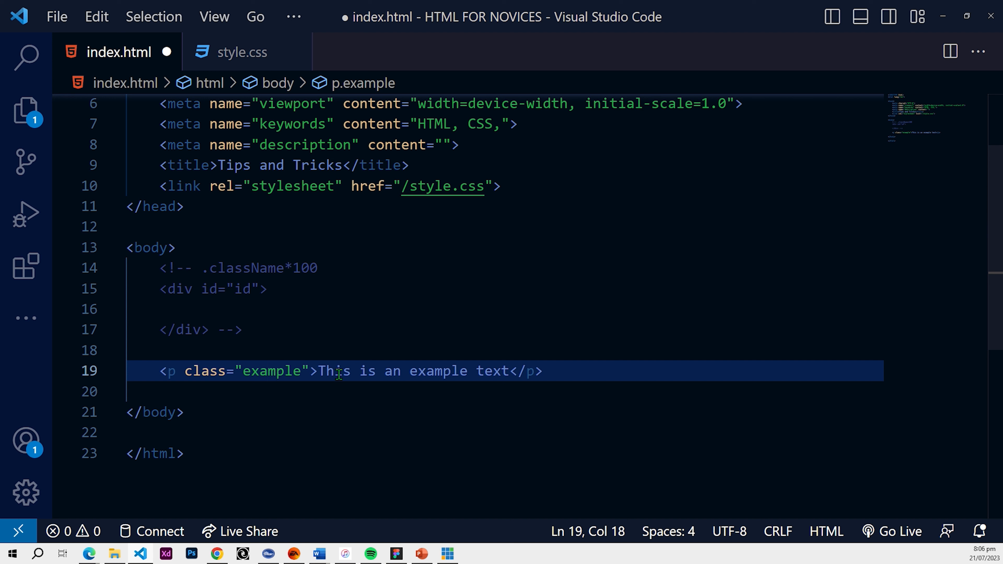
pyautogui.click(318, 371)
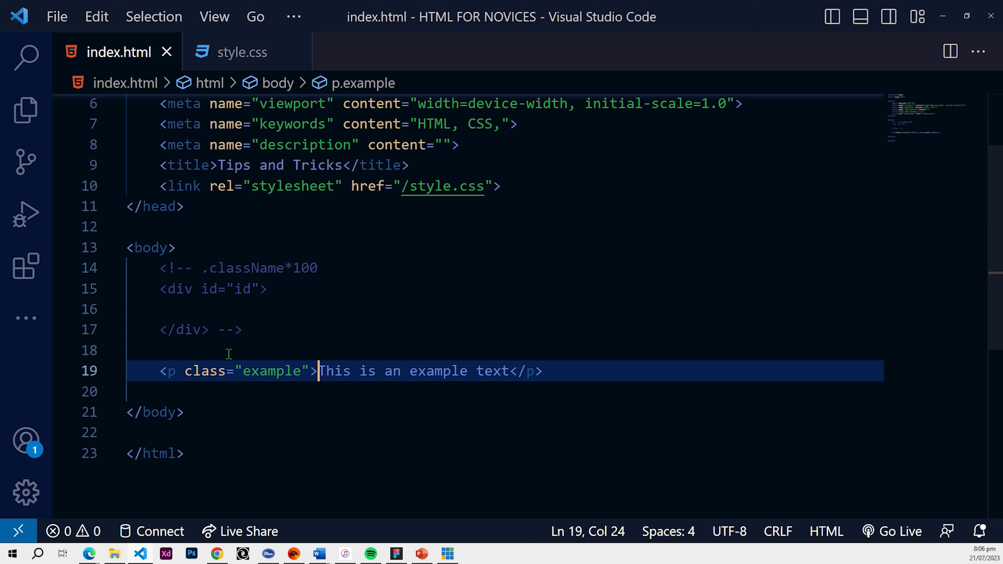
pyautogui.click(544, 371)
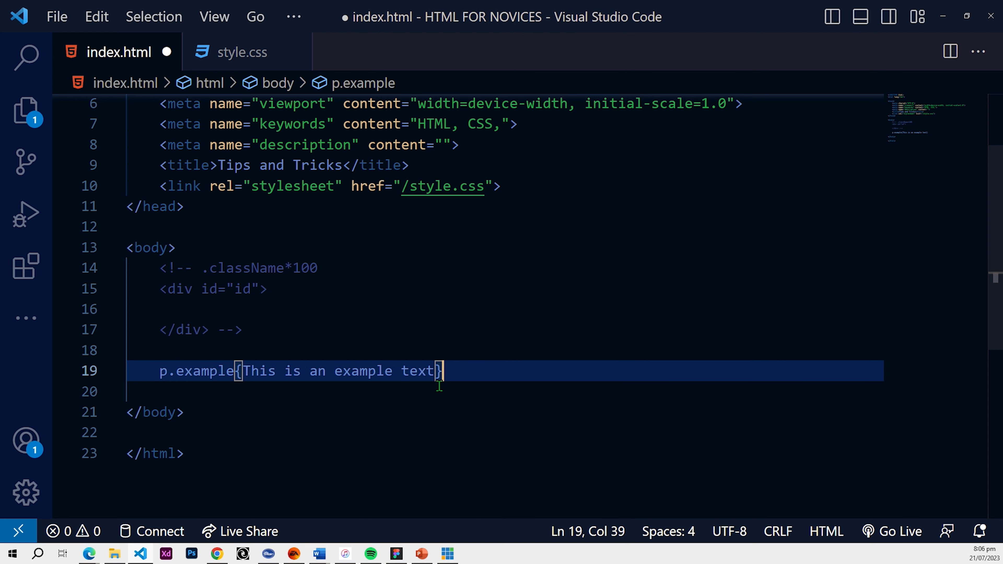
pyautogui.write('g')
pyautogui.write('.as')
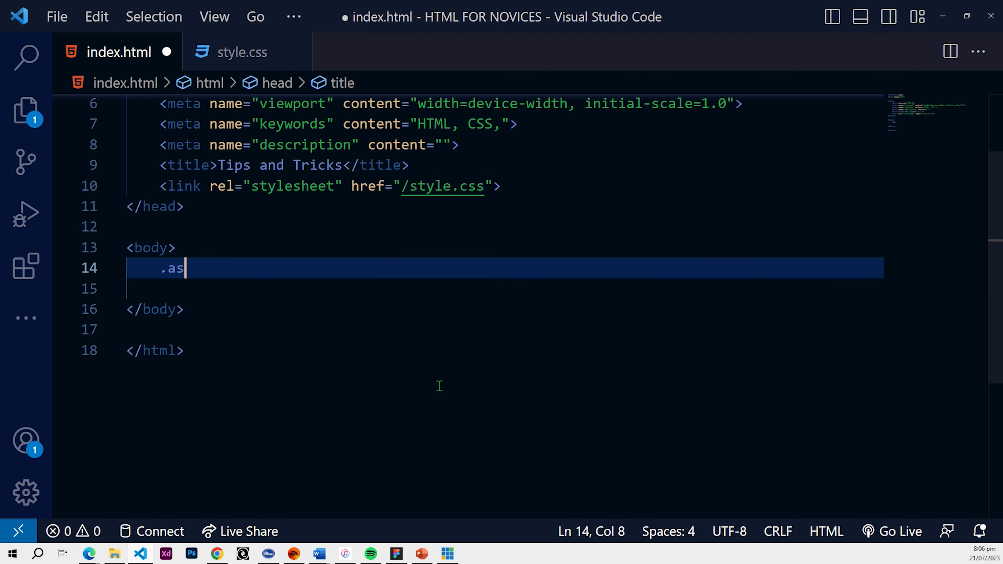
pyautogui.press('BackSpace')
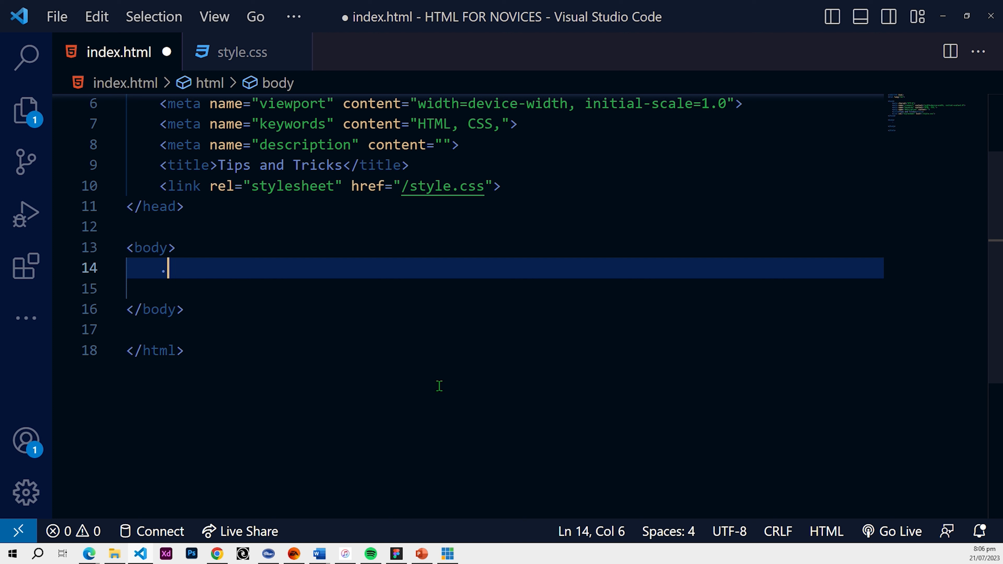
pyautogui.write('exam')
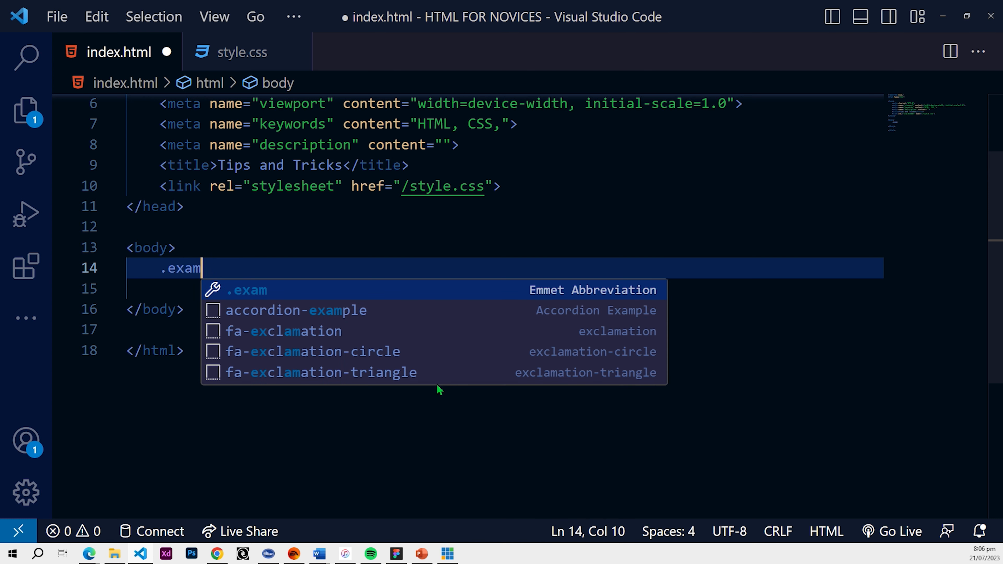
pyautogui.write('ple')
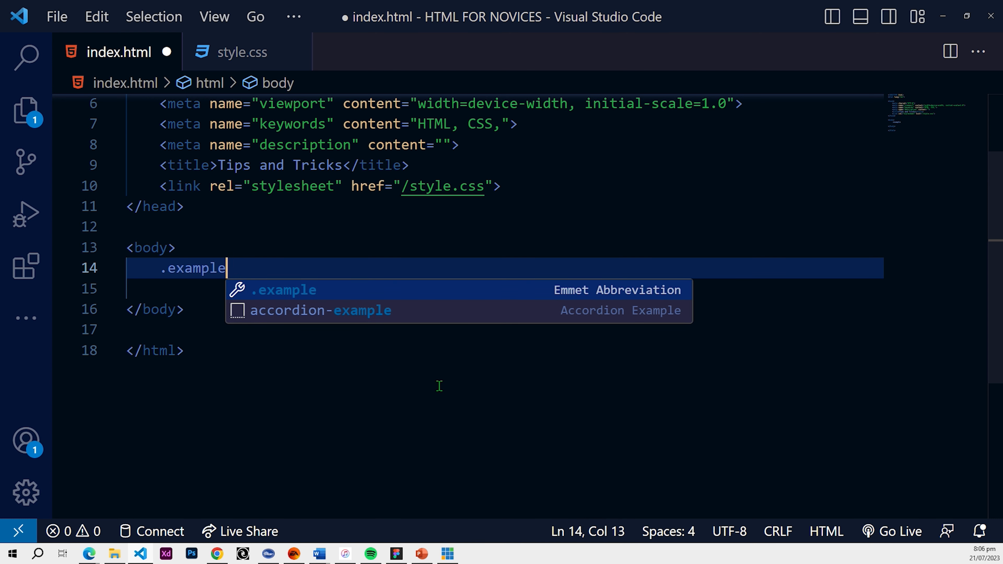
pyautogui.write('*')
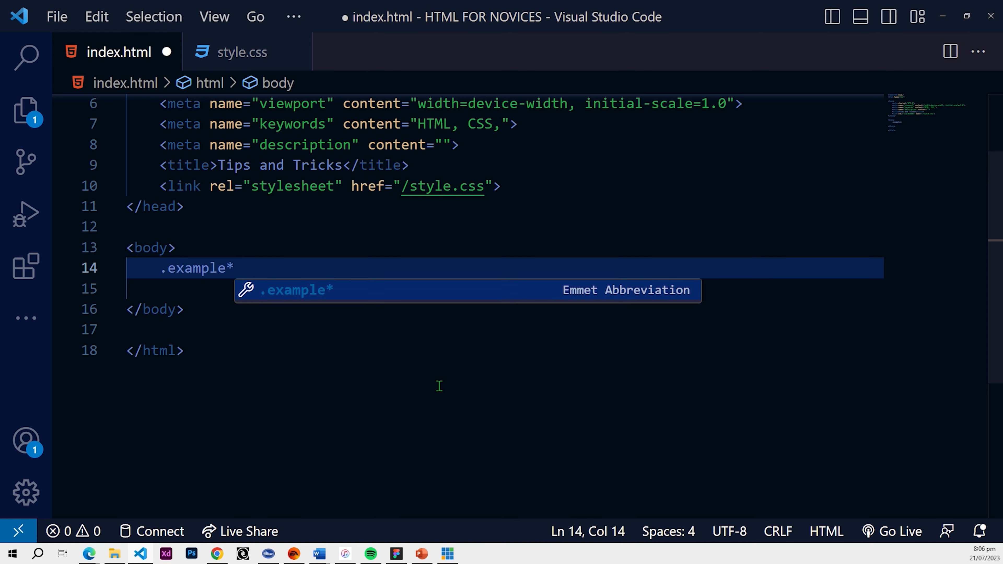
pyautogui.press('Tab')
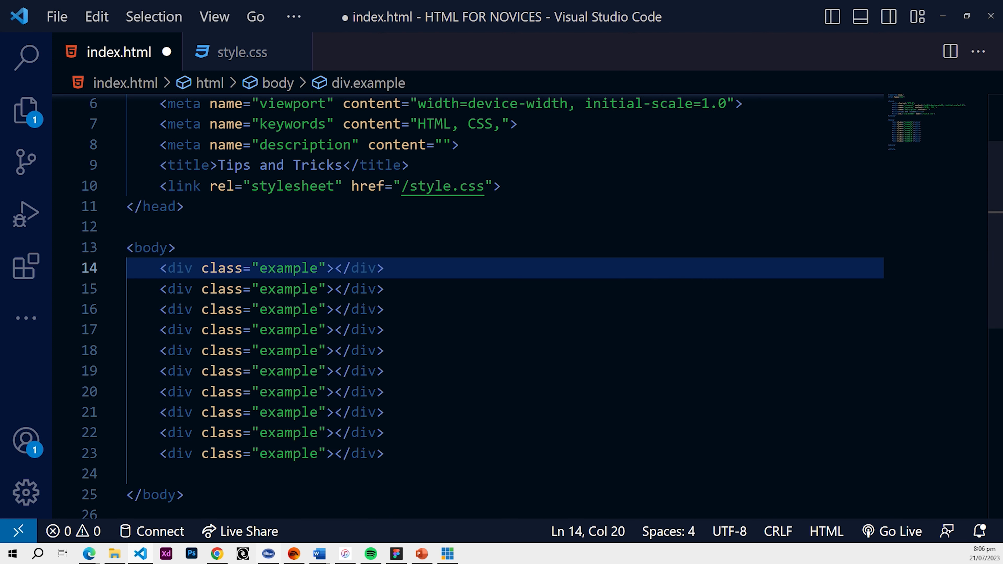
pyautogui.click(261, 268)
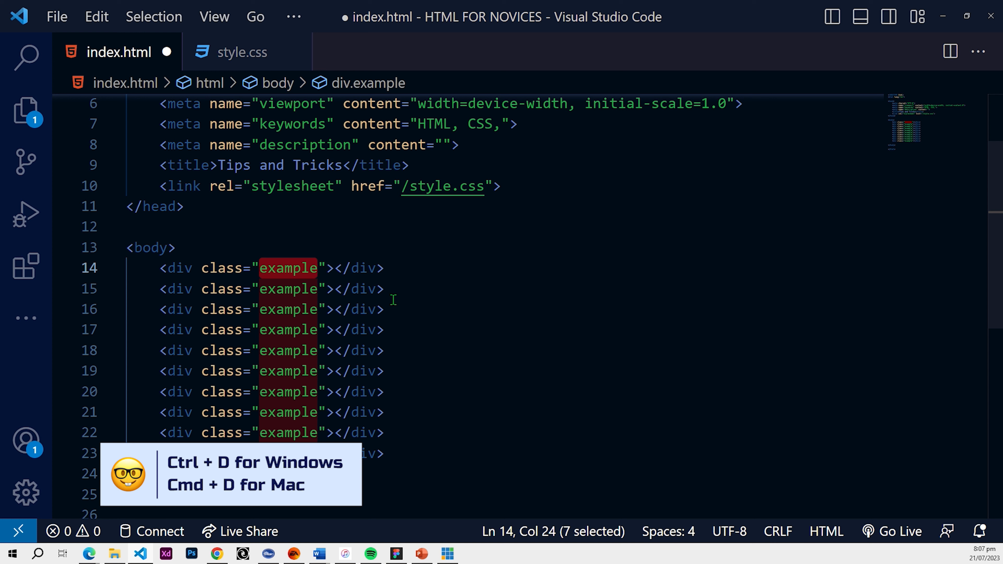
pyautogui.moveTo(546, 333)
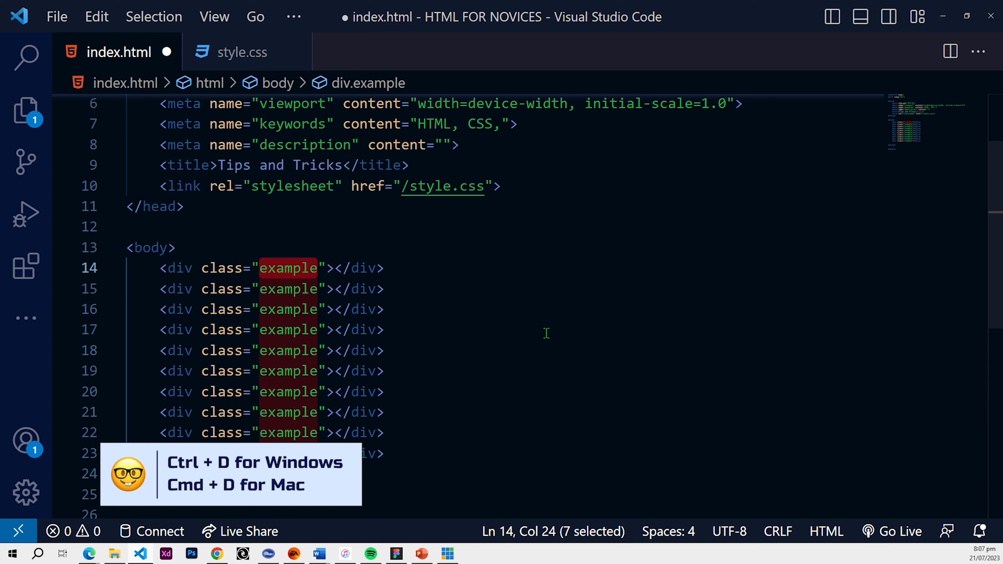
pyautogui.moveTo(440, 306)
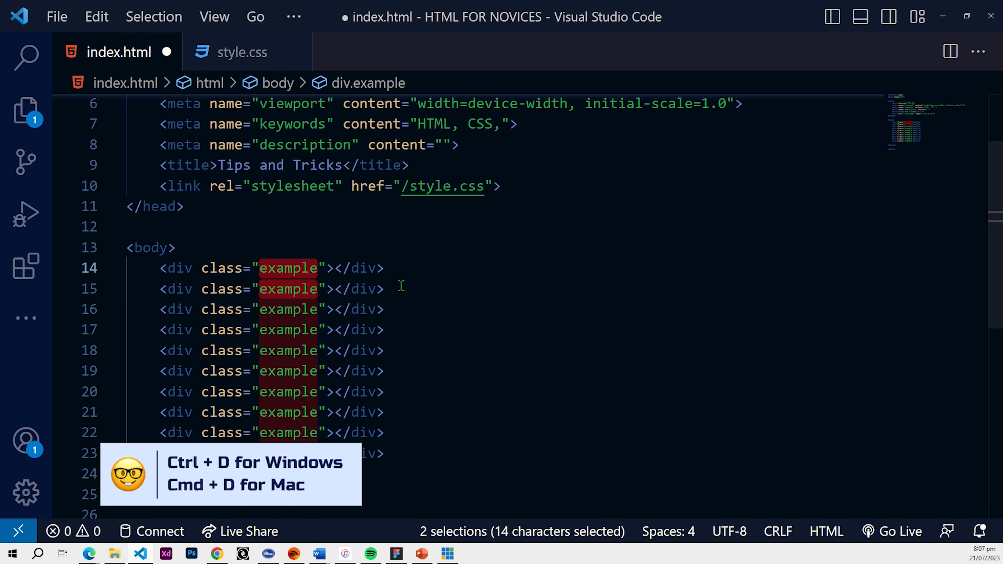
pyautogui.moveTo(293, 296)
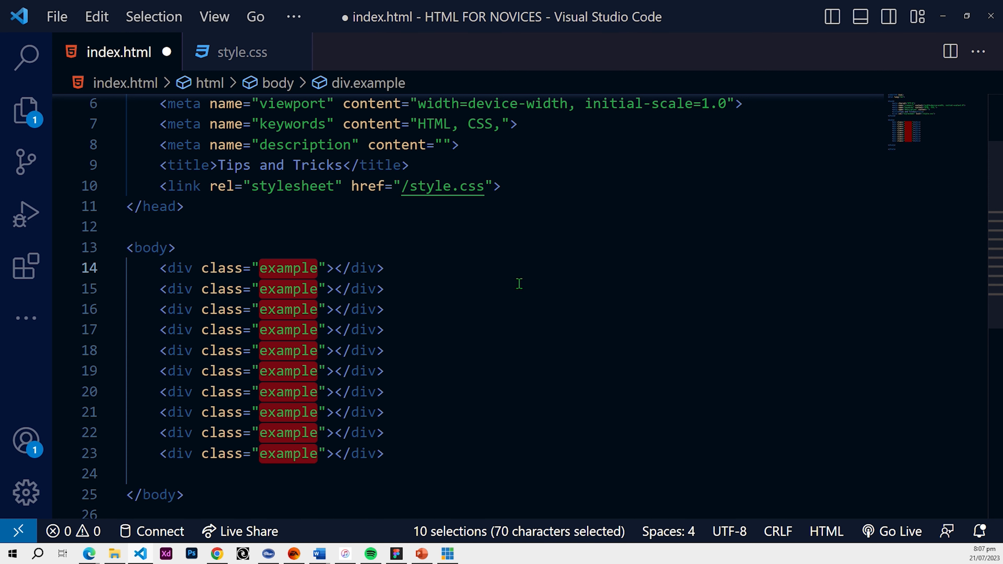
# Rename the ten selected 'example' classes to 'edited' with multi-cursor.
pyautogui.write('edited')
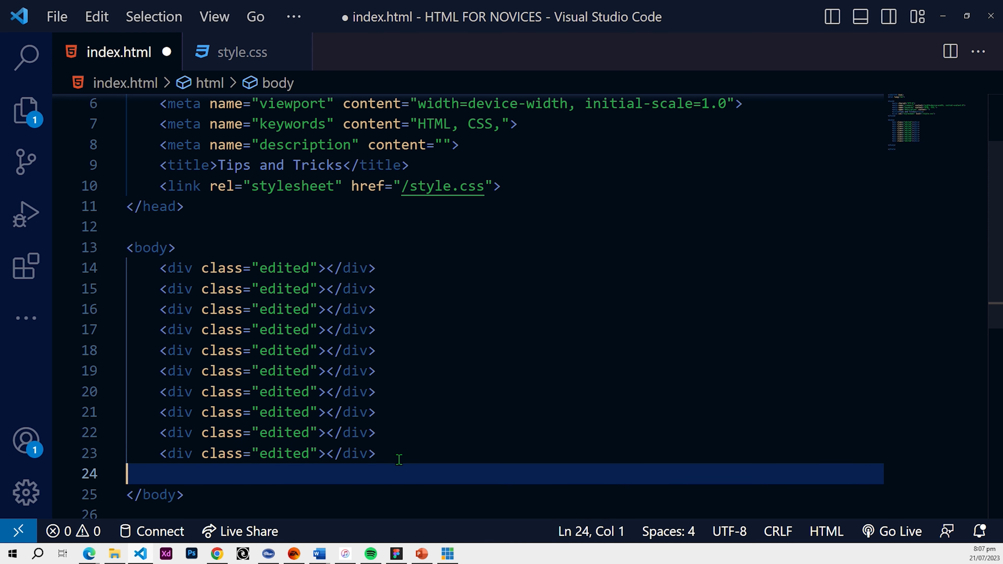
pyautogui.moveTo(385, 436)
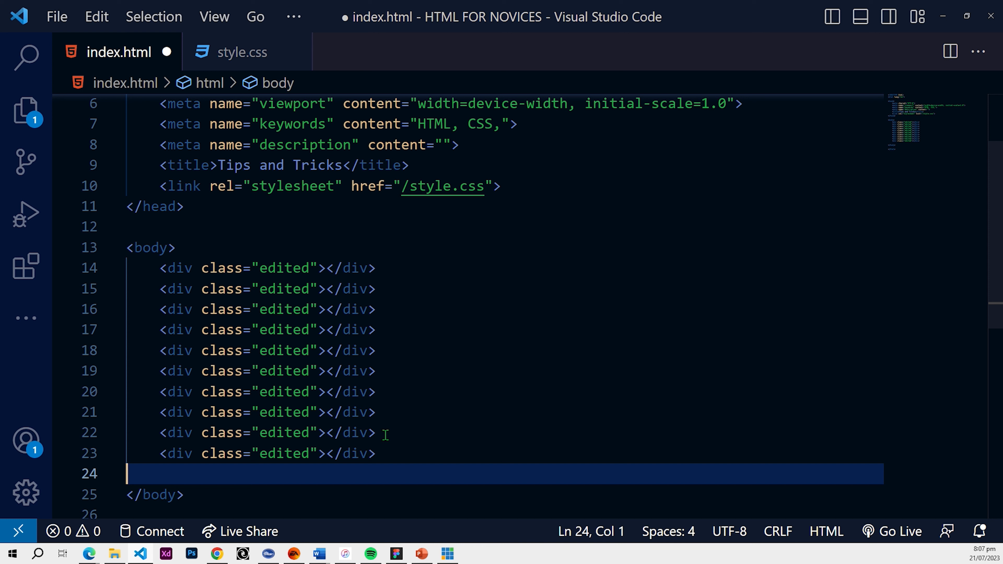
# Save index.html, rename all ten 'edited' classes back to 'example', and leave multi-cursor mode.
pyautogui.press('ctrl+s')
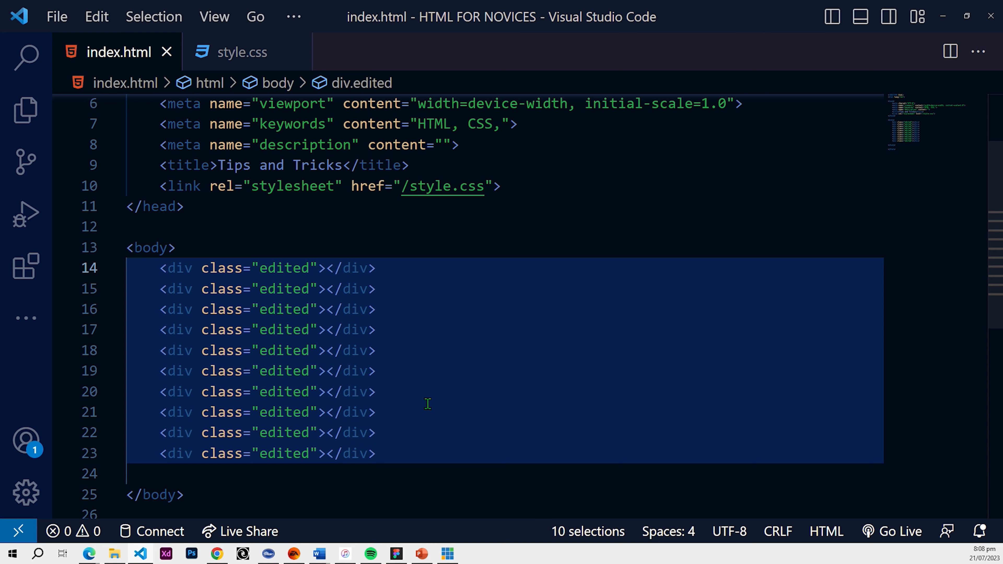
pyautogui.write('example')
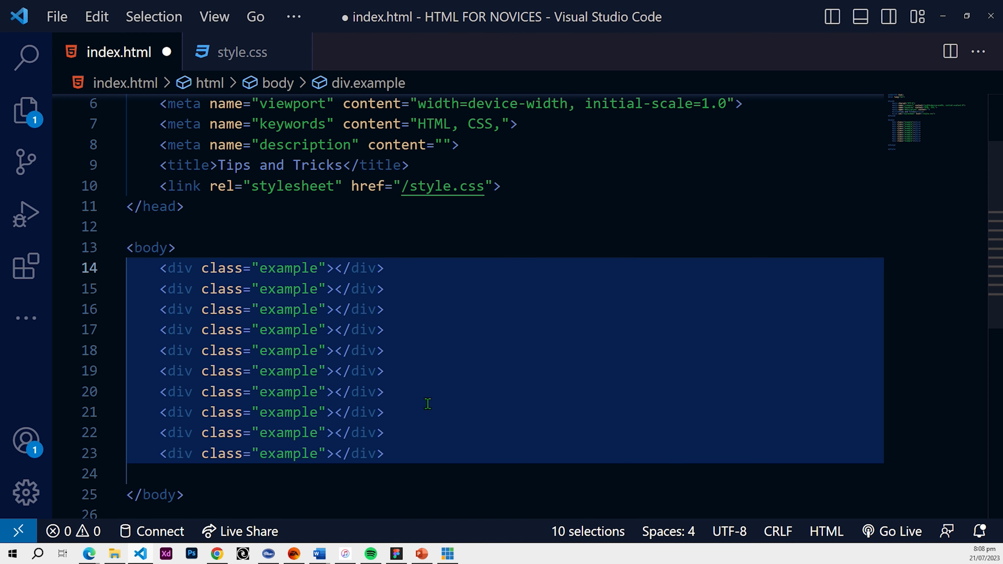
pyautogui.click(386, 288)
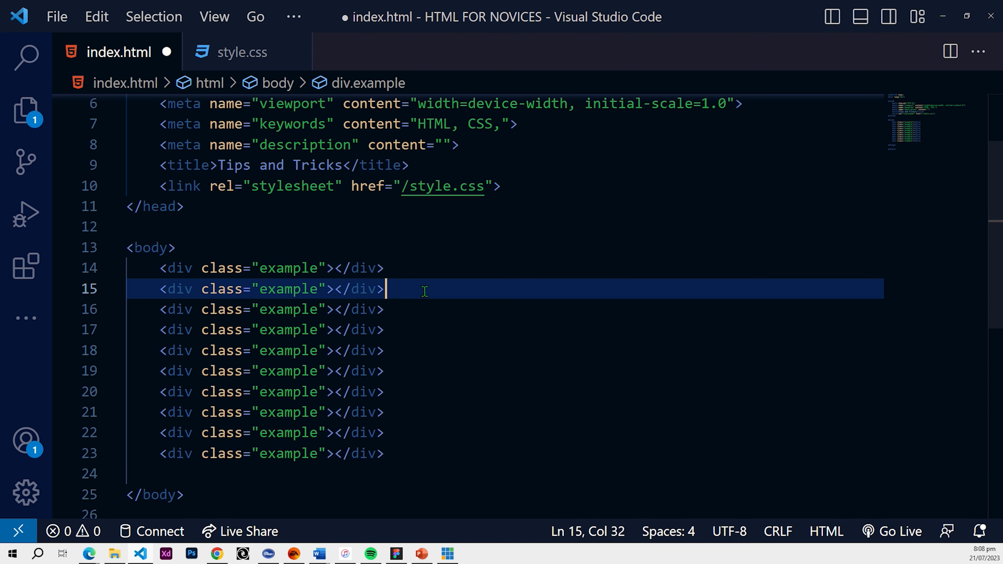
pyautogui.moveTo(305, 280)
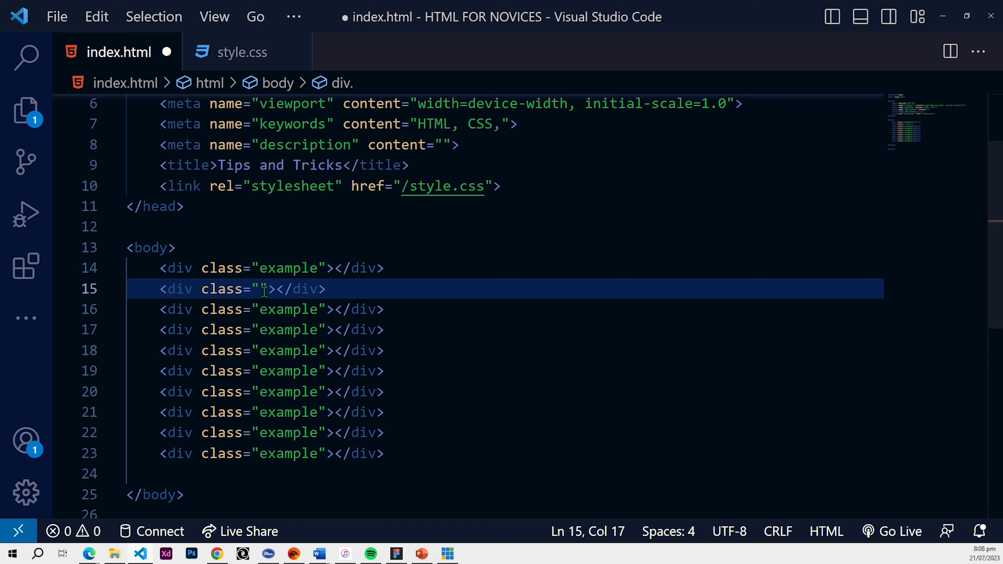
# Replace the second and third divs' class values with 'two' and 'three'.
pyautogui.write('two')
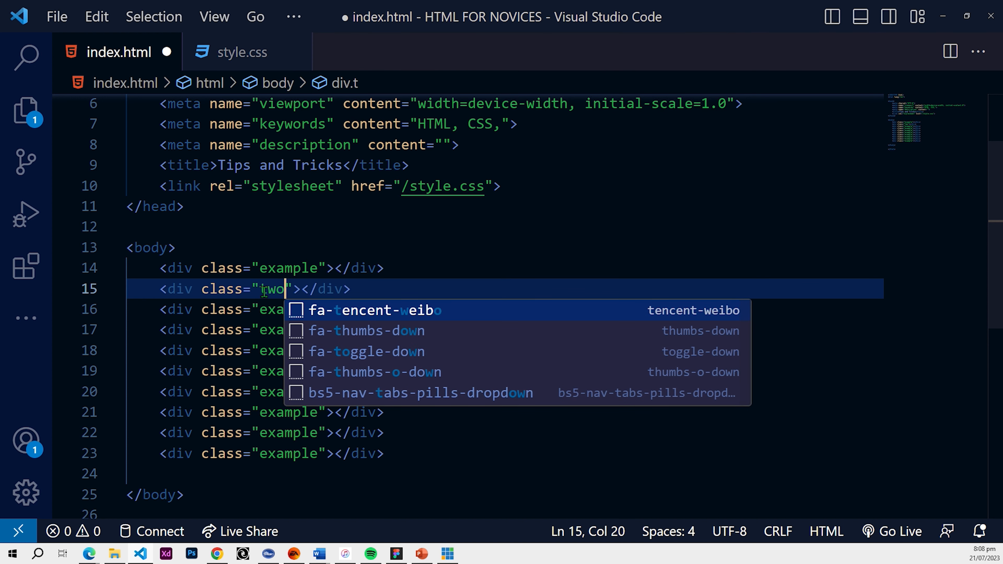
pyautogui.write('thr')
pyautogui.click(505, 330)
pyautogui.write('four')
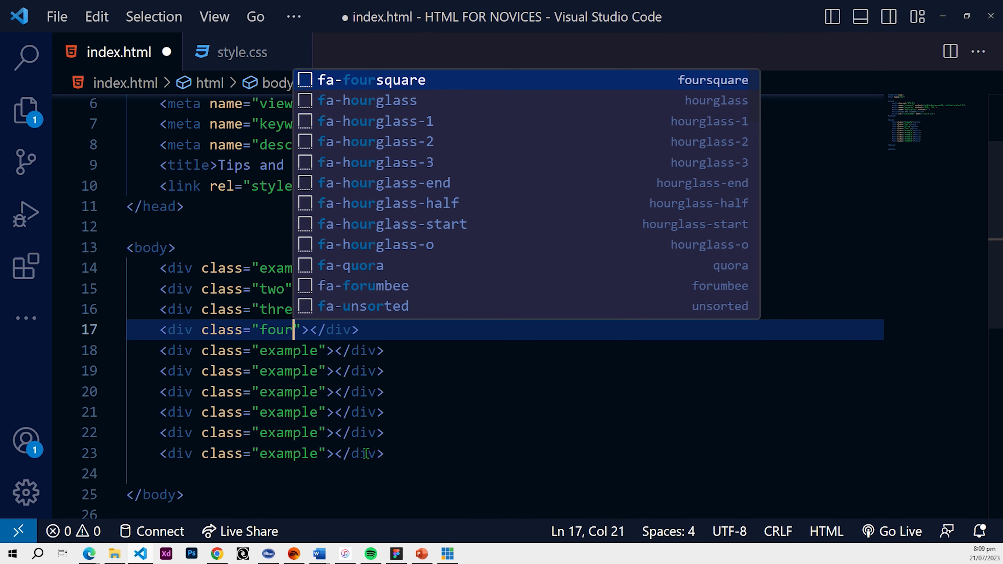
# In style.css write and save .black { color: black; }, then return to index.html.
pyautogui.click(242, 52)
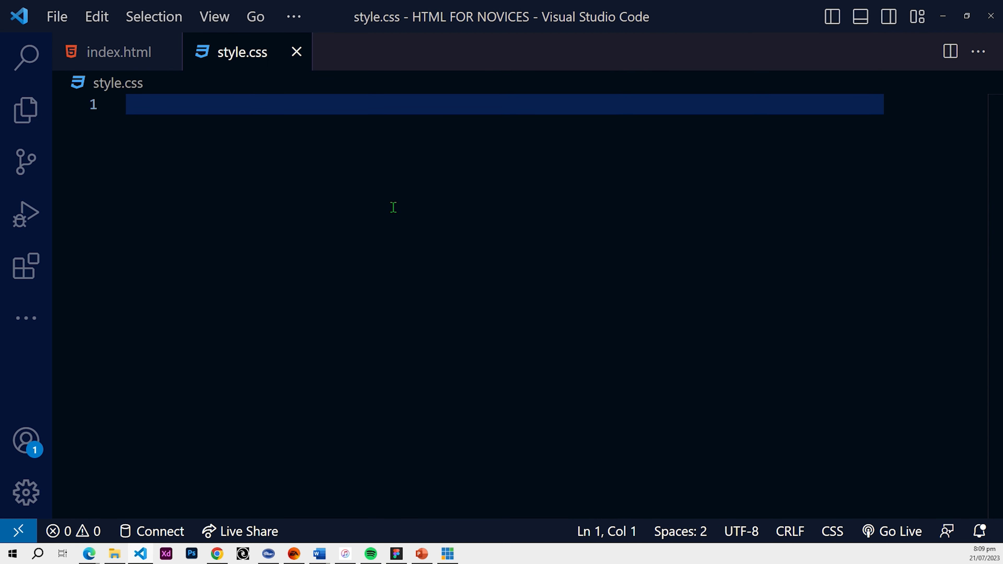
pyautogui.write('bl')
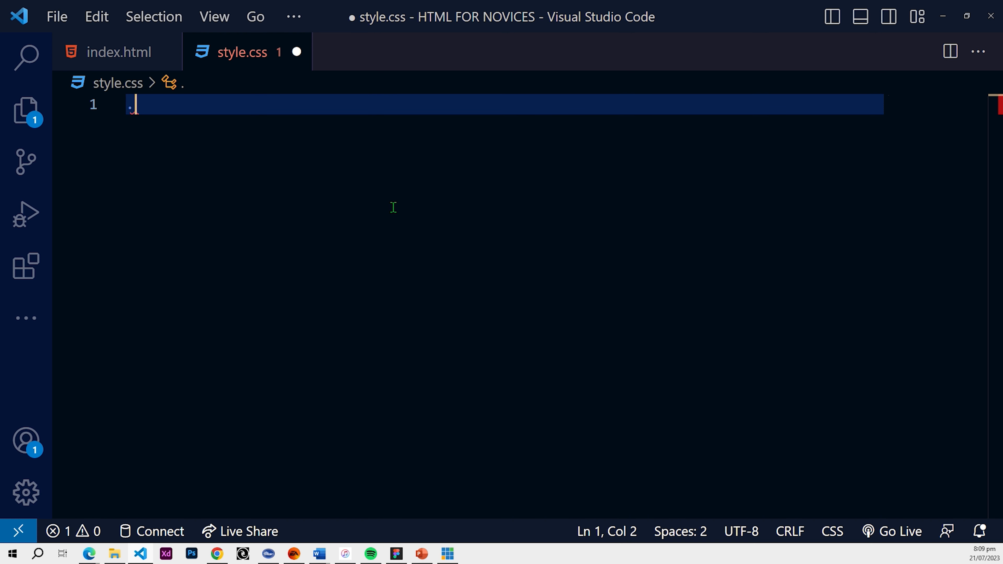
pyautogui.write('blac')
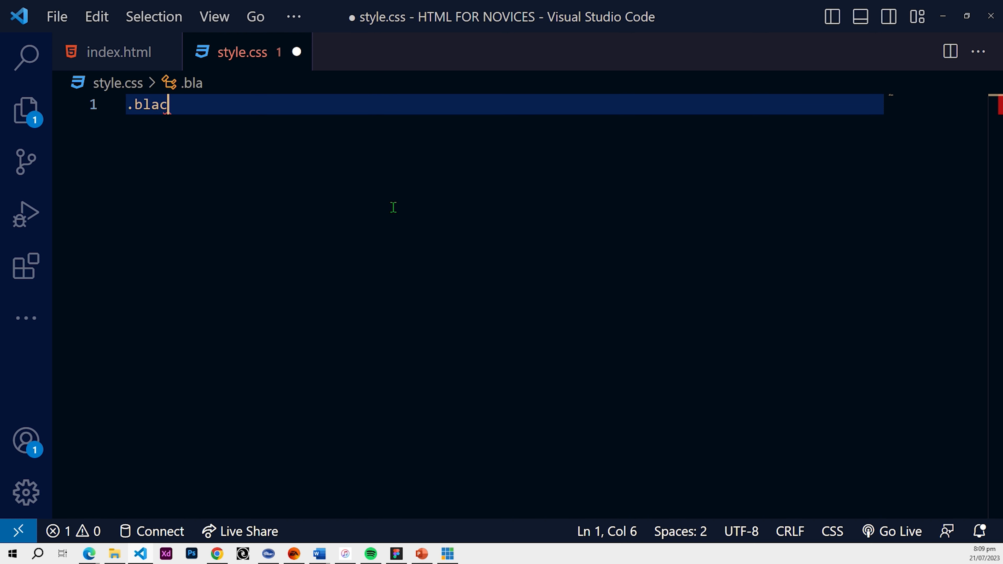
pyautogui.write('k {')
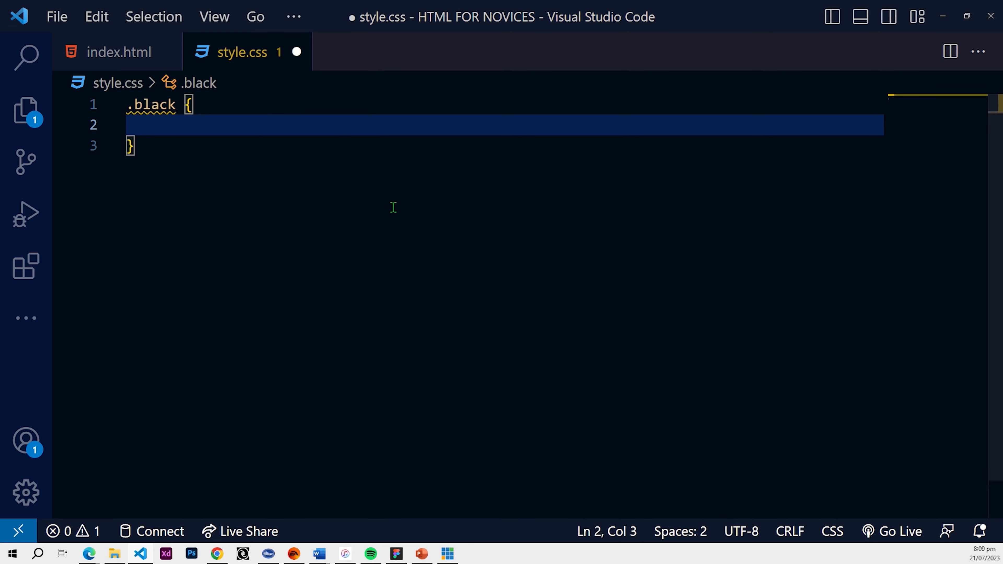
pyautogui.write('color: black;')
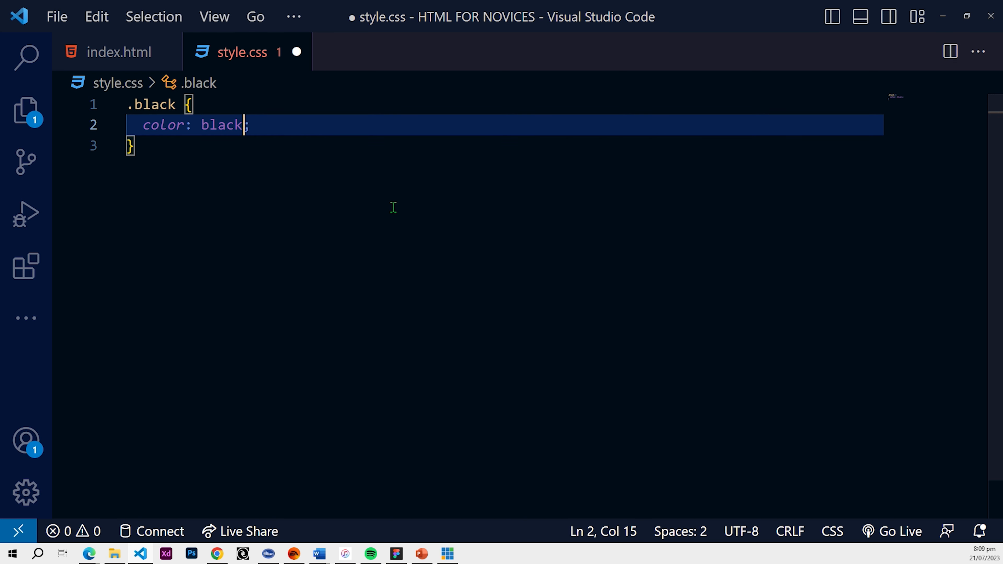
pyautogui.press('ctrl+s')
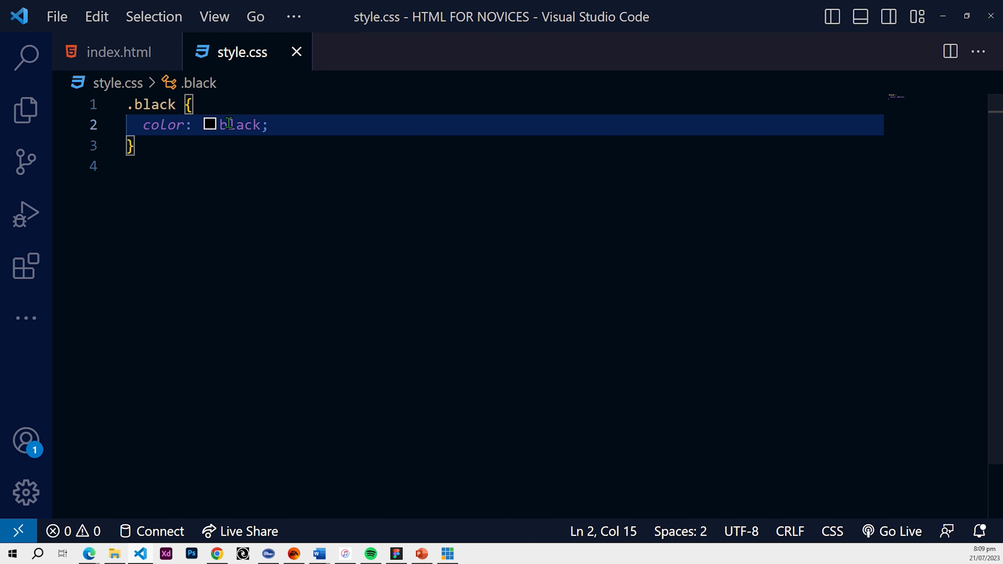
pyautogui.click(118, 52)
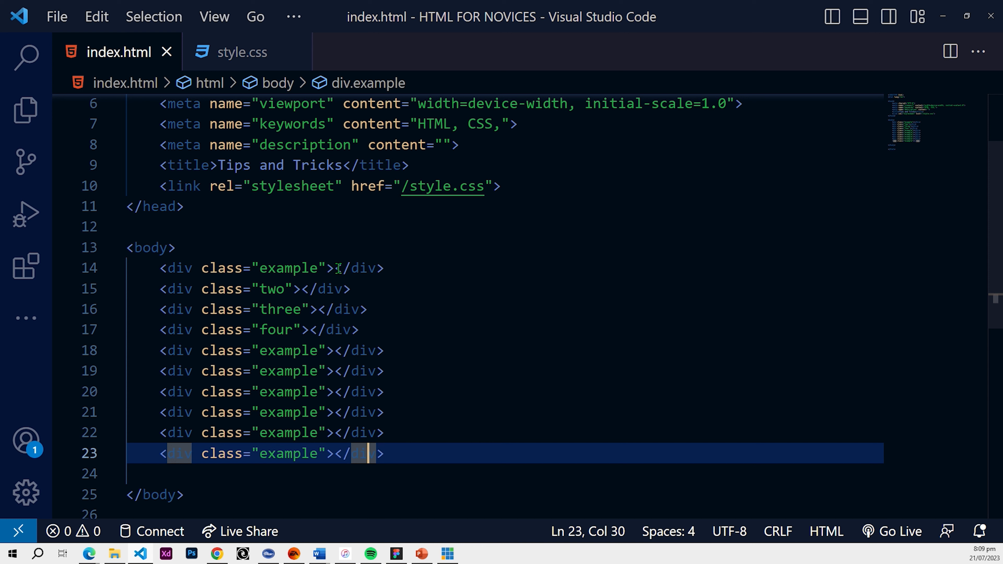
# Append the class 'black' to all ten divs' class values and save index.html.
pyautogui.click(294, 268)
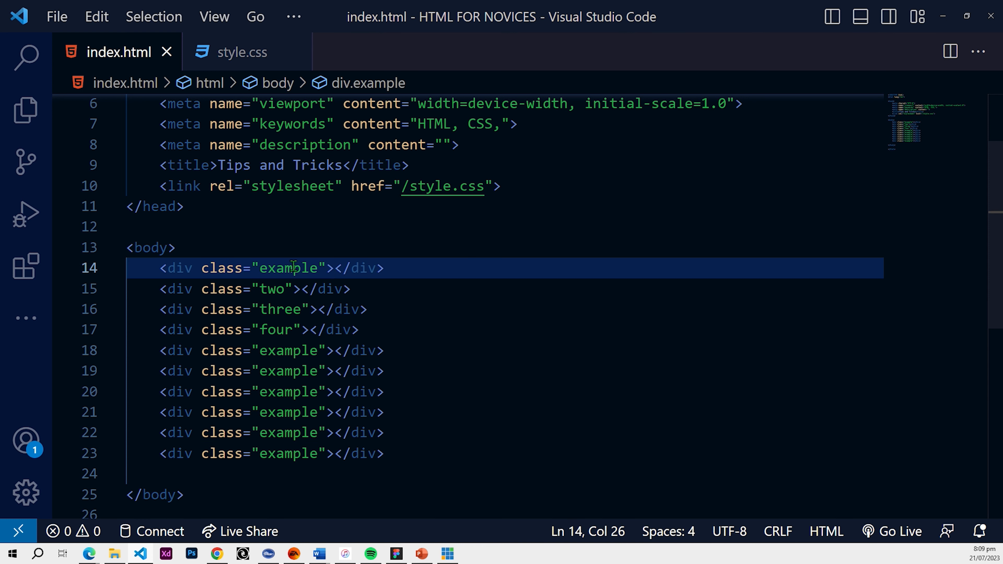
pyautogui.moveTo(337, 268)
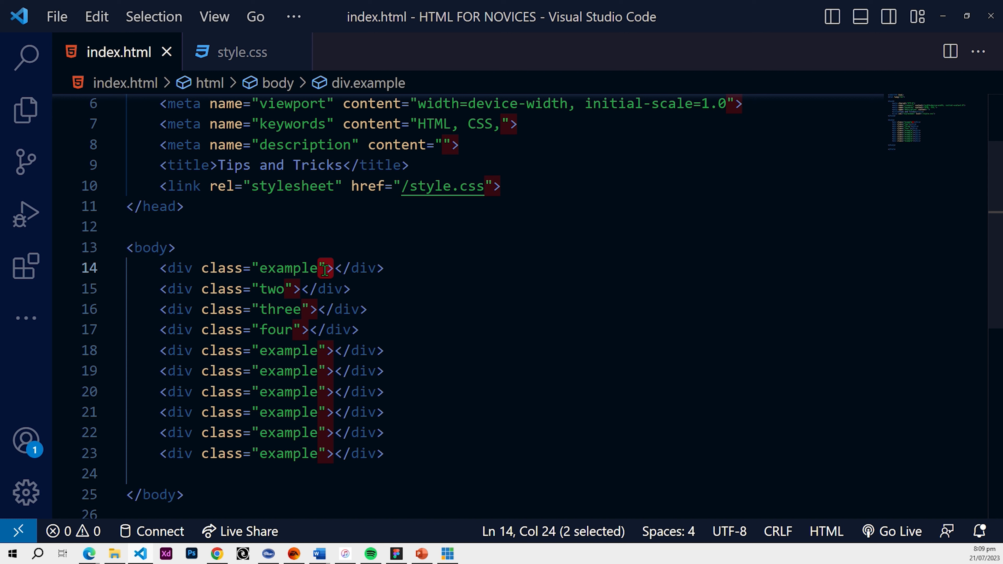
pyautogui.moveTo(398, 288)
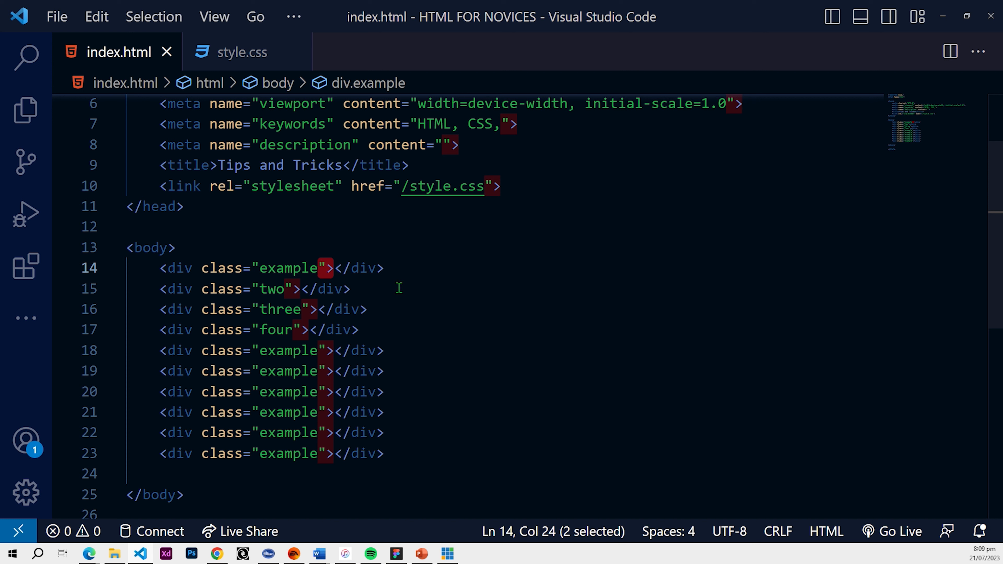
pyautogui.moveTo(334, 309)
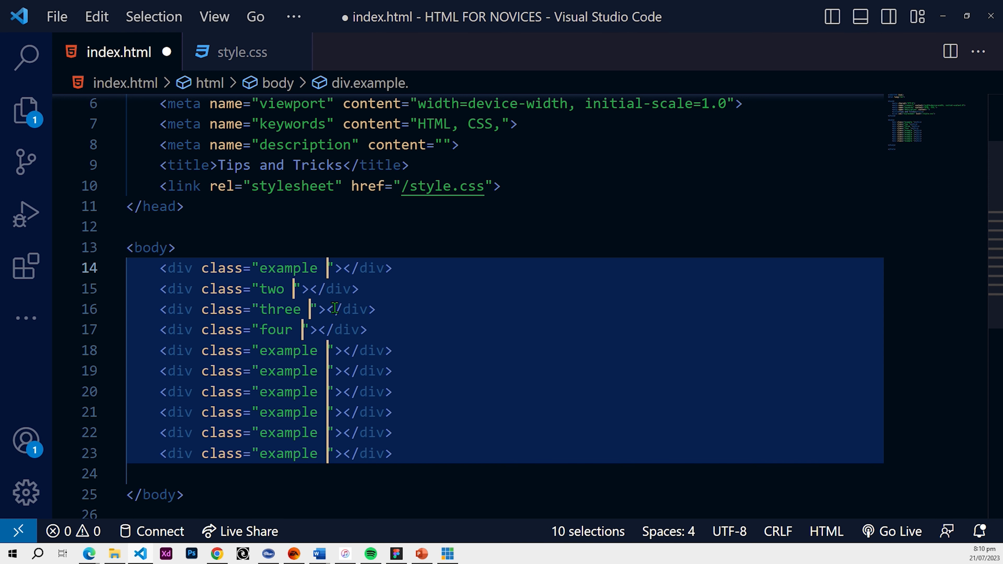
pyautogui.write('black')
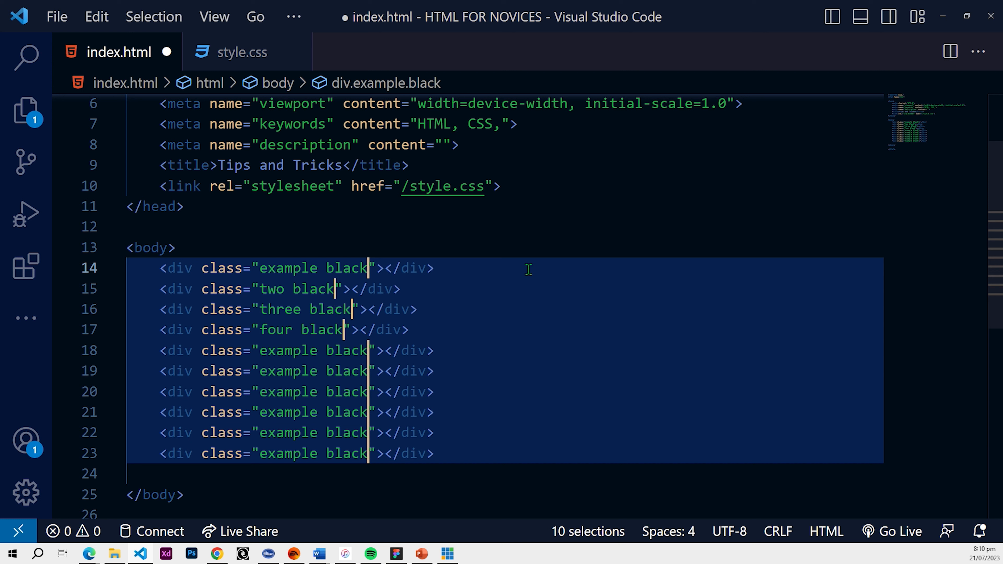
pyautogui.press('ctrl+s')
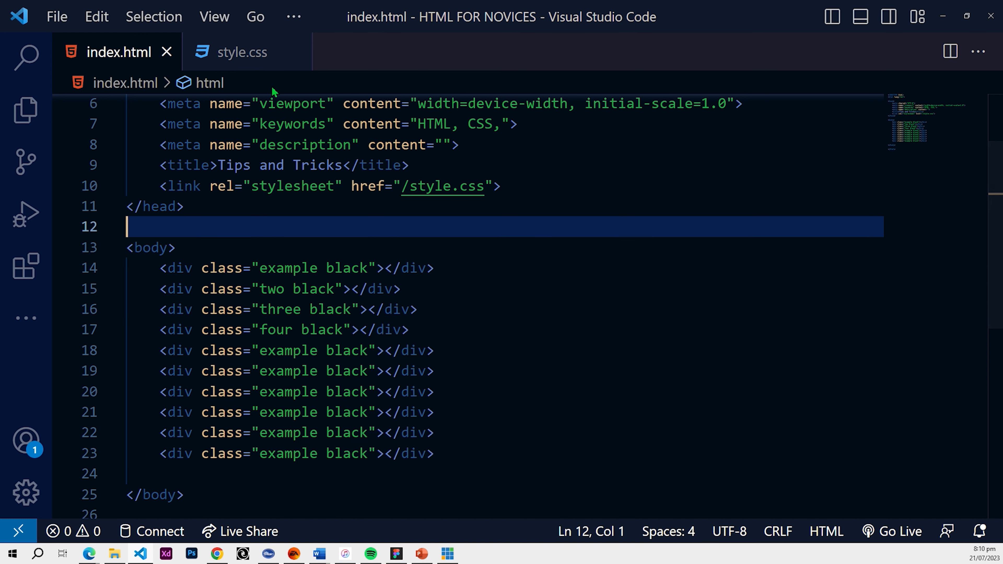
pyautogui.moveTo(240, 51)
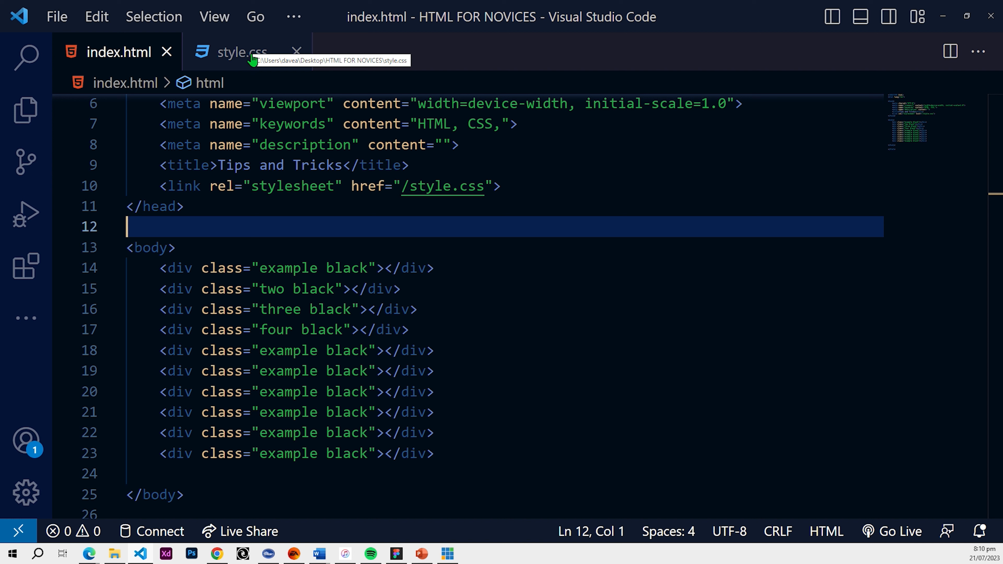